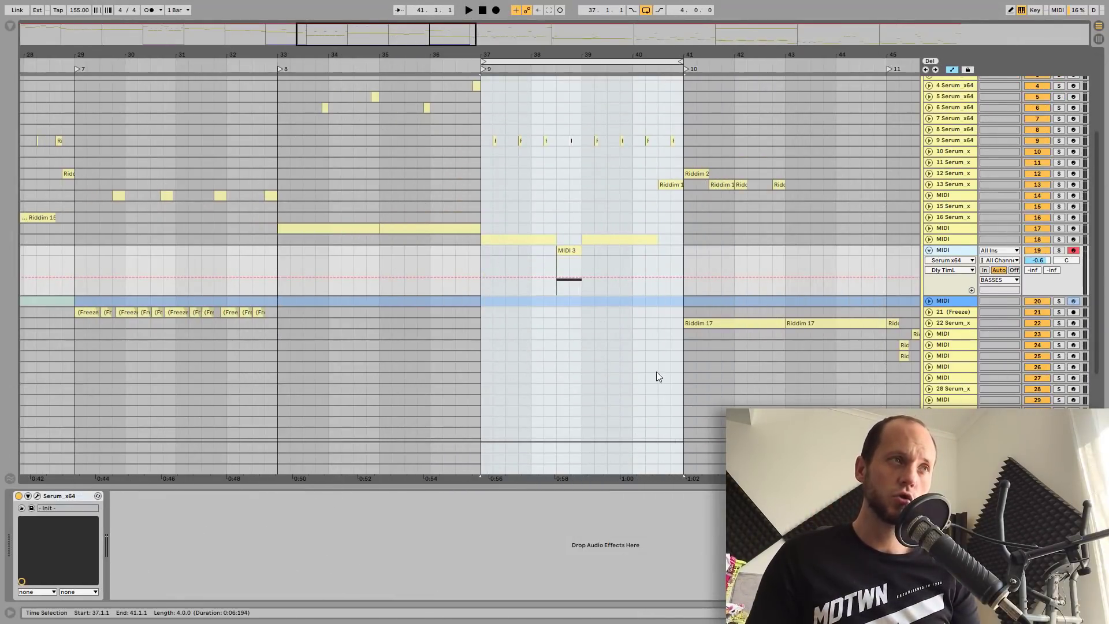
Select the MIDI 3 clip on track 19, start playback, and solo the bass track.
{"action": "left_click", "coordinate": [567, 250]}
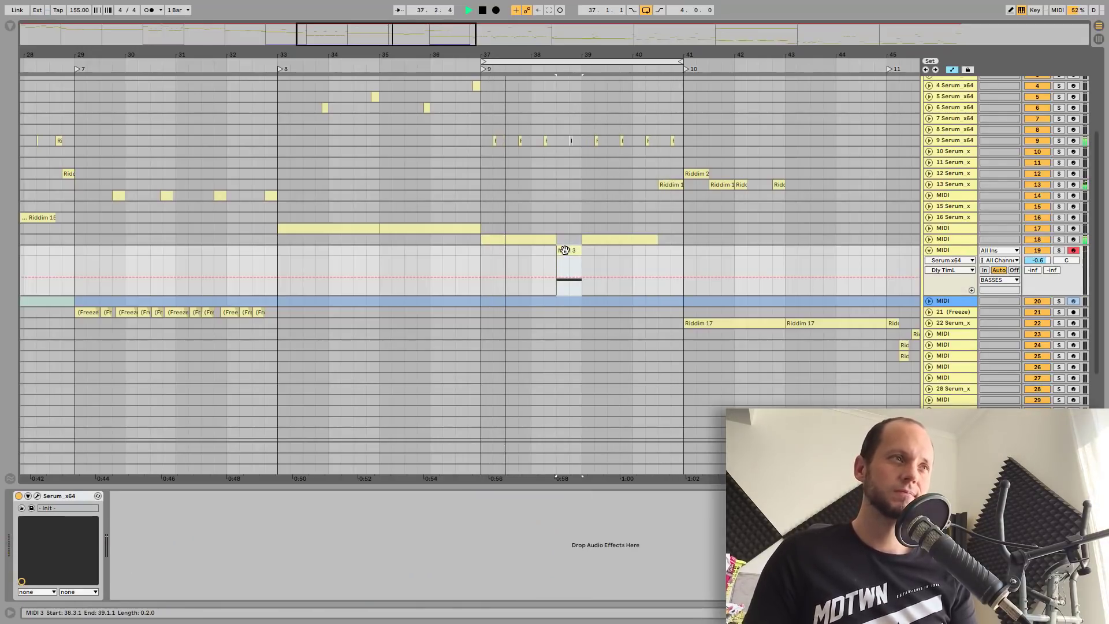
{"action": "left_click", "coordinate": [469, 10]}
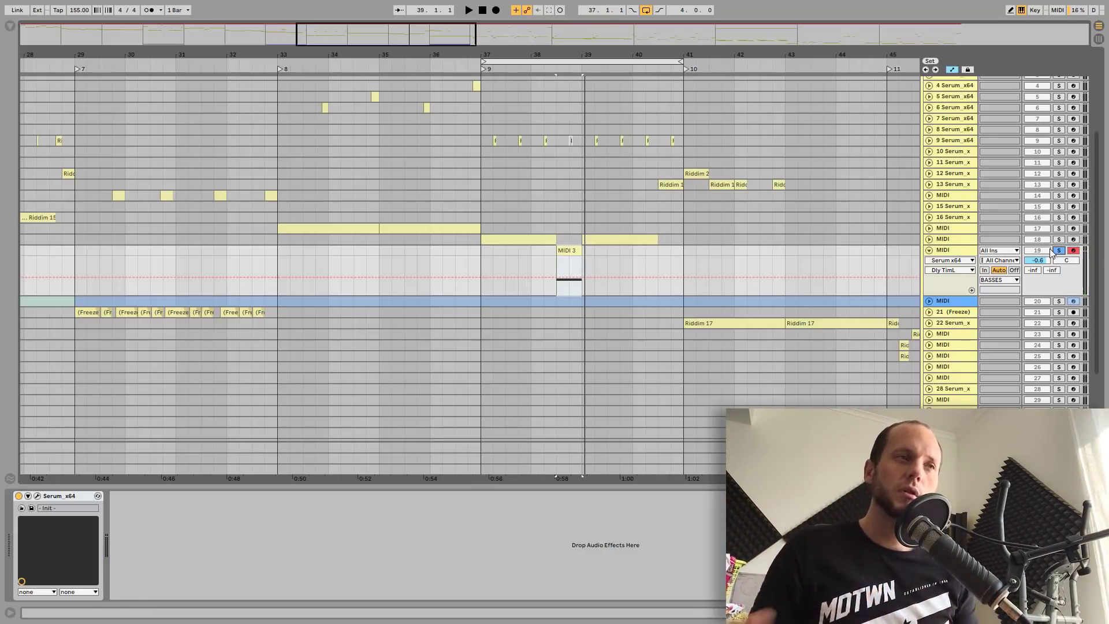
{"action": "left_click", "coordinate": [1058, 250]}
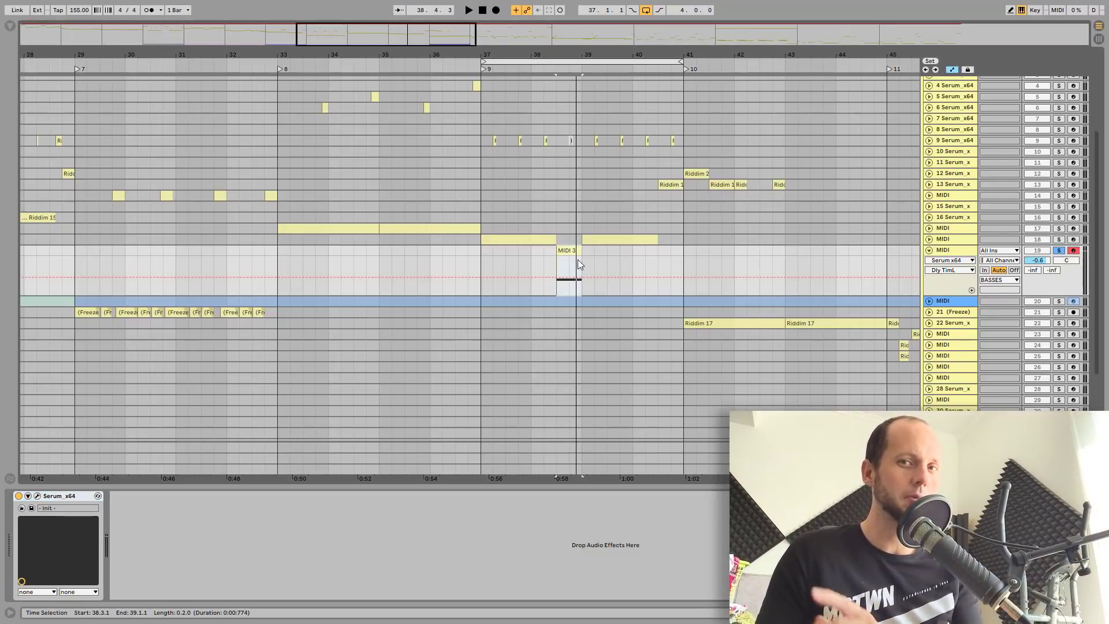
{"action": "mouse_move", "coordinate": [592, 270]}
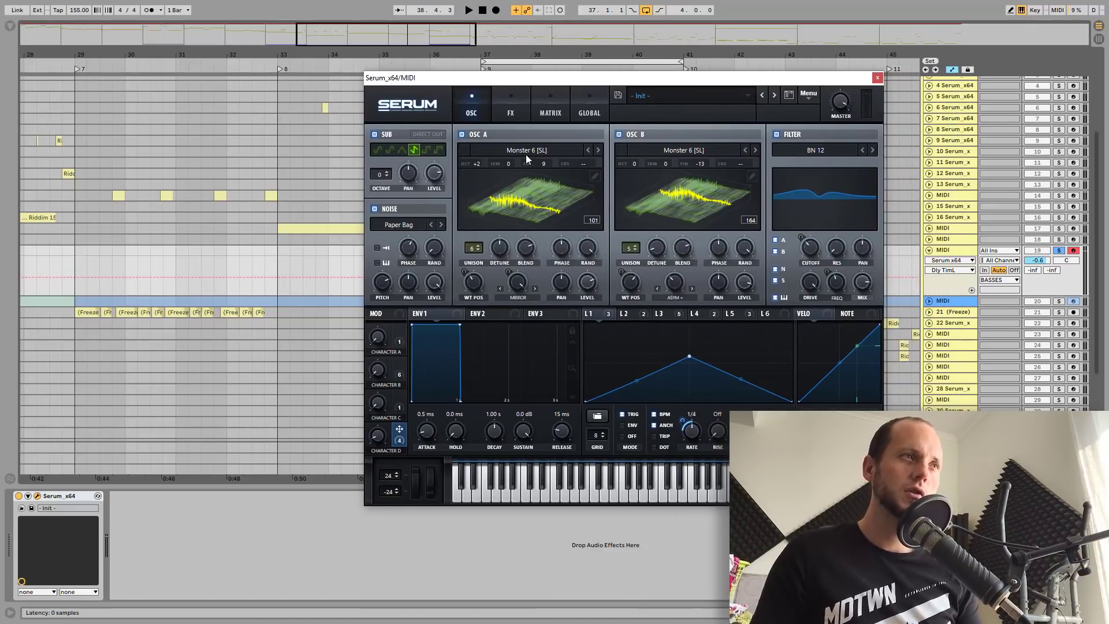
{"action": "mouse_move", "coordinate": [519, 155]}
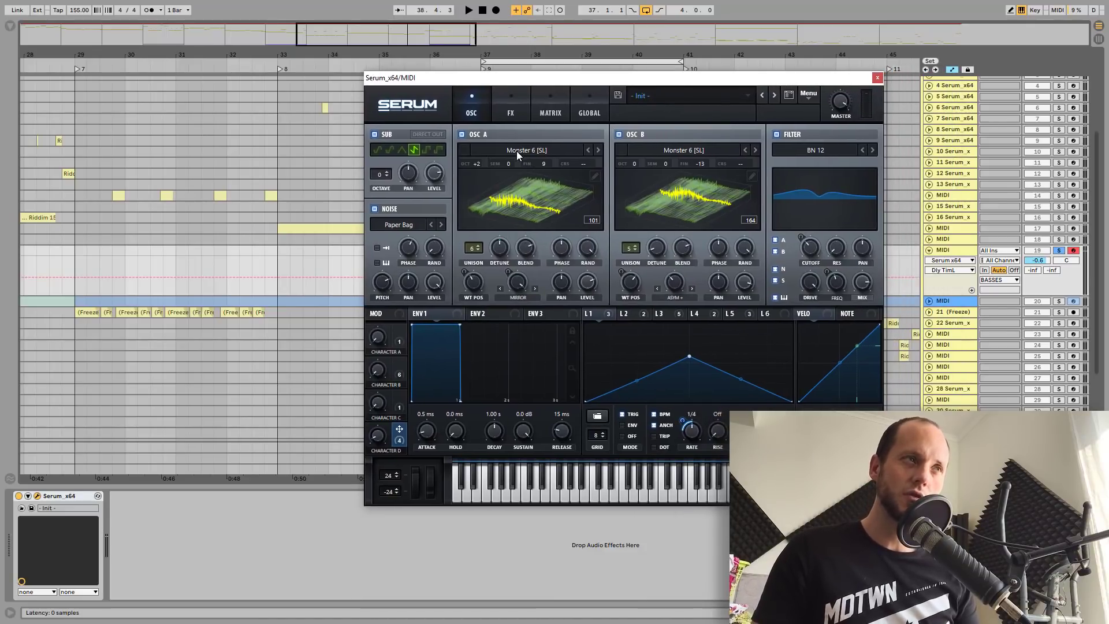
Open oscillator A's wavetable browser in the bass track's Serum.
{"action": "left_click", "coordinate": [524, 150]}
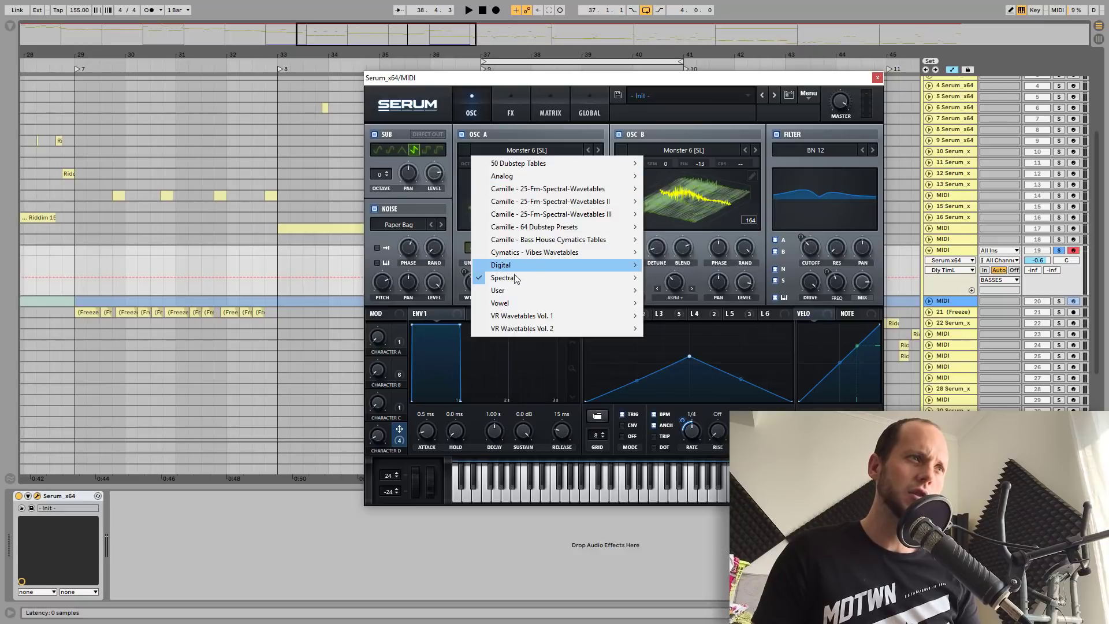
{"action": "mouse_move", "coordinate": [502, 277]}
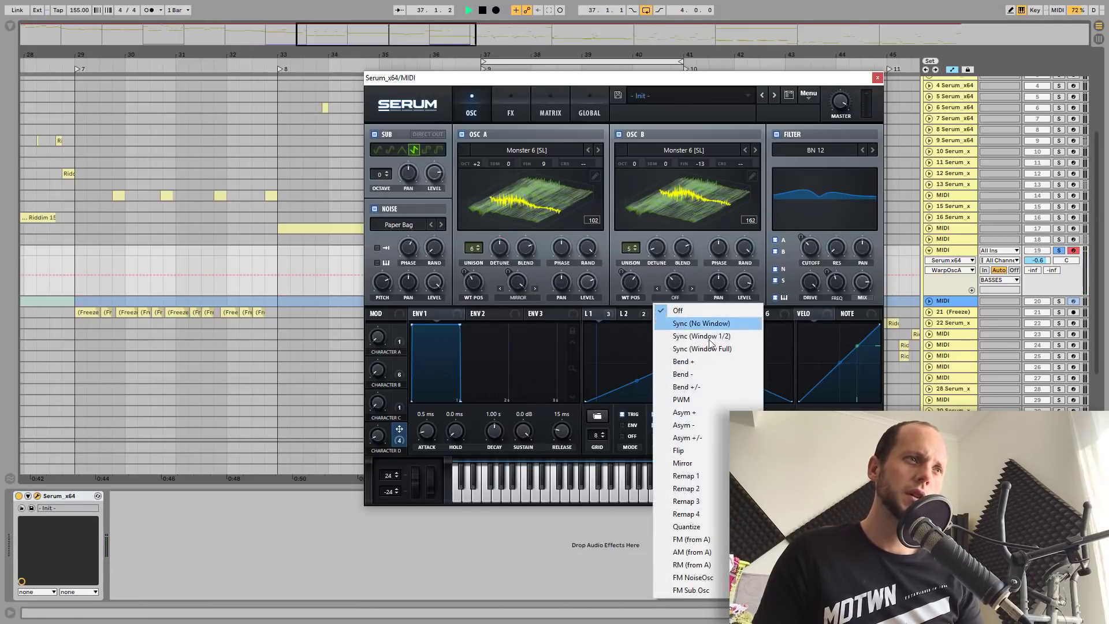
Choose Asym + for oscillator B's warp, then review and close the warp mode list.
{"action": "left_click", "coordinate": [700, 324]}
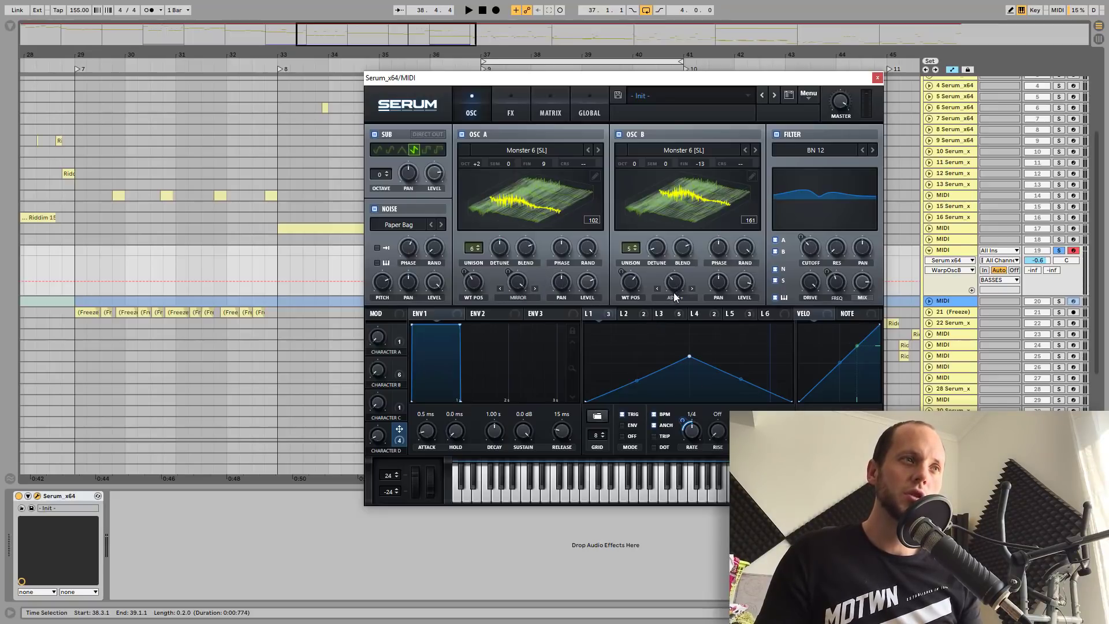
{"action": "left_click", "coordinate": [672, 297]}
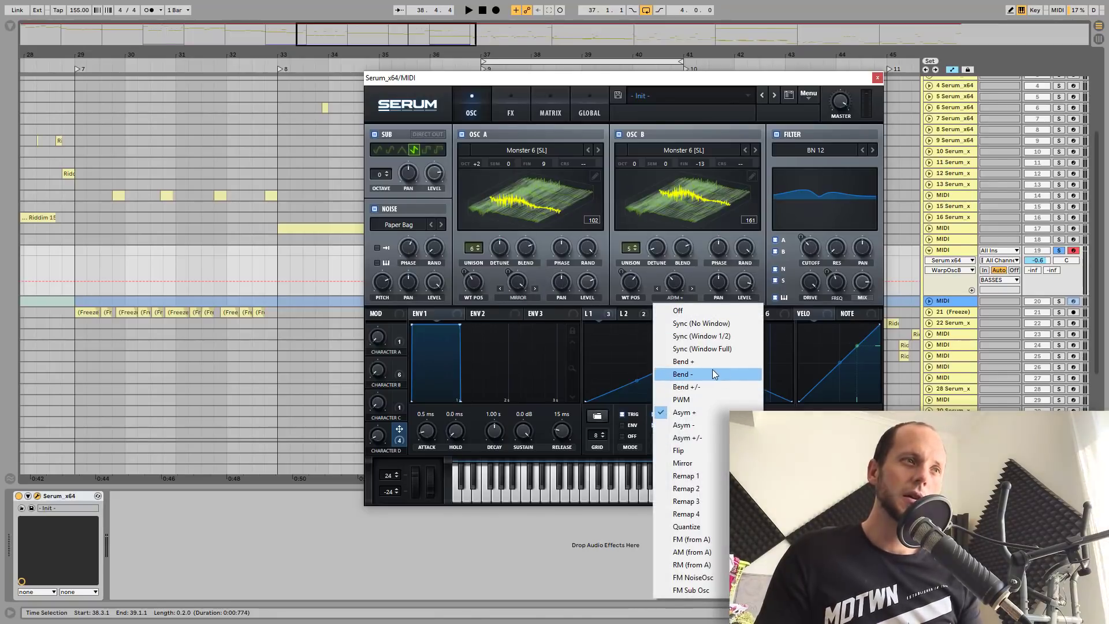
{"action": "mouse_move", "coordinate": [684, 424]}
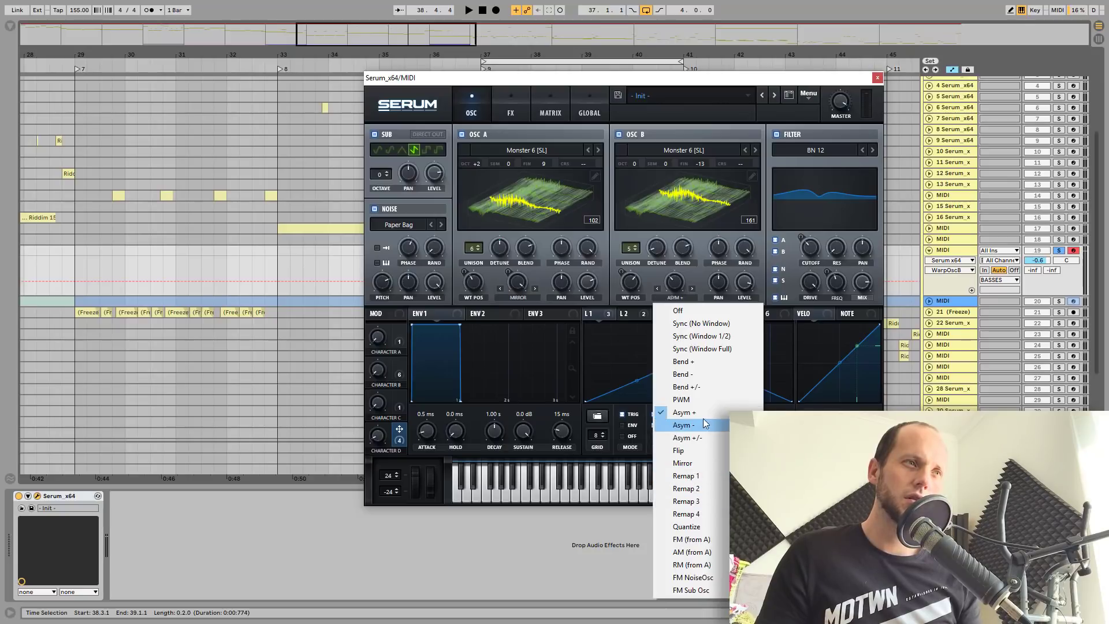
{"action": "mouse_move", "coordinate": [703, 405]}
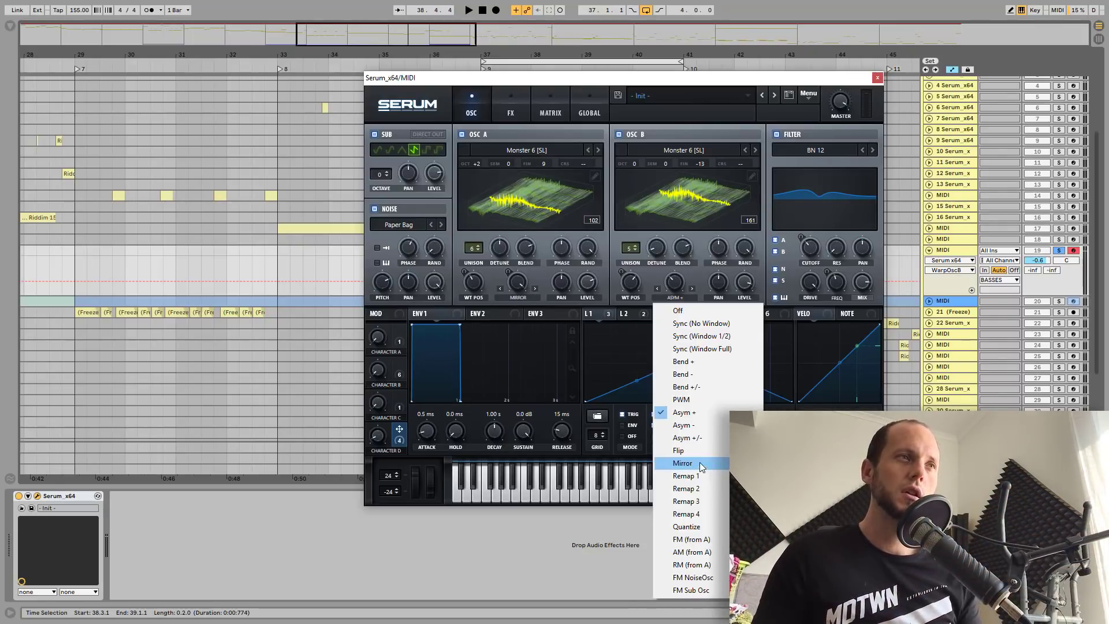
{"action": "left_click", "coordinate": [682, 462]}
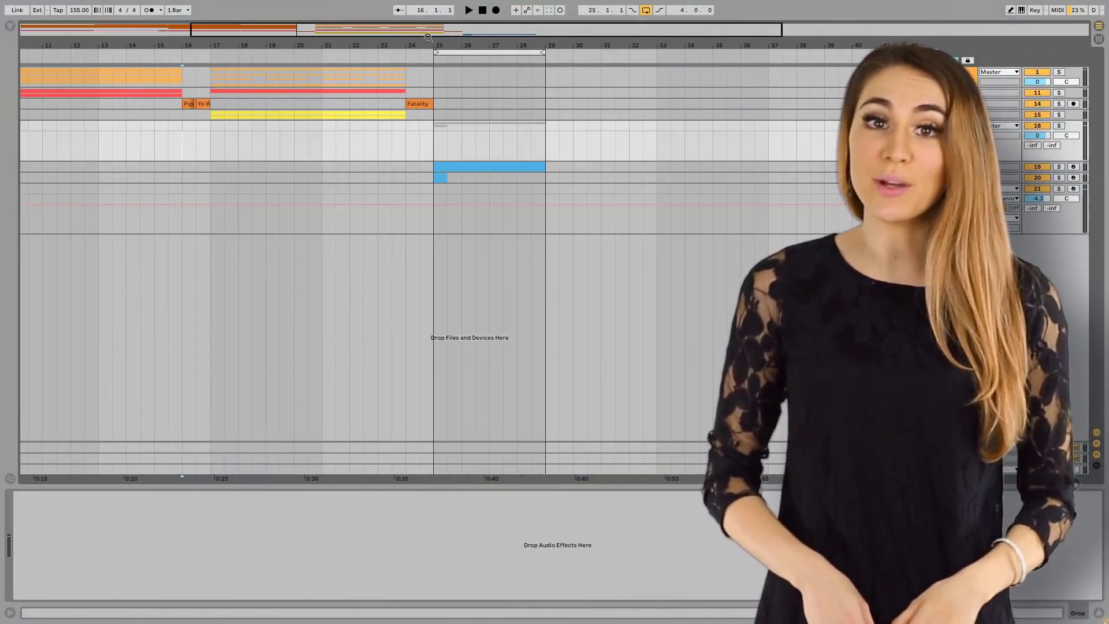
{"action": "left_click", "coordinate": [469, 9]}
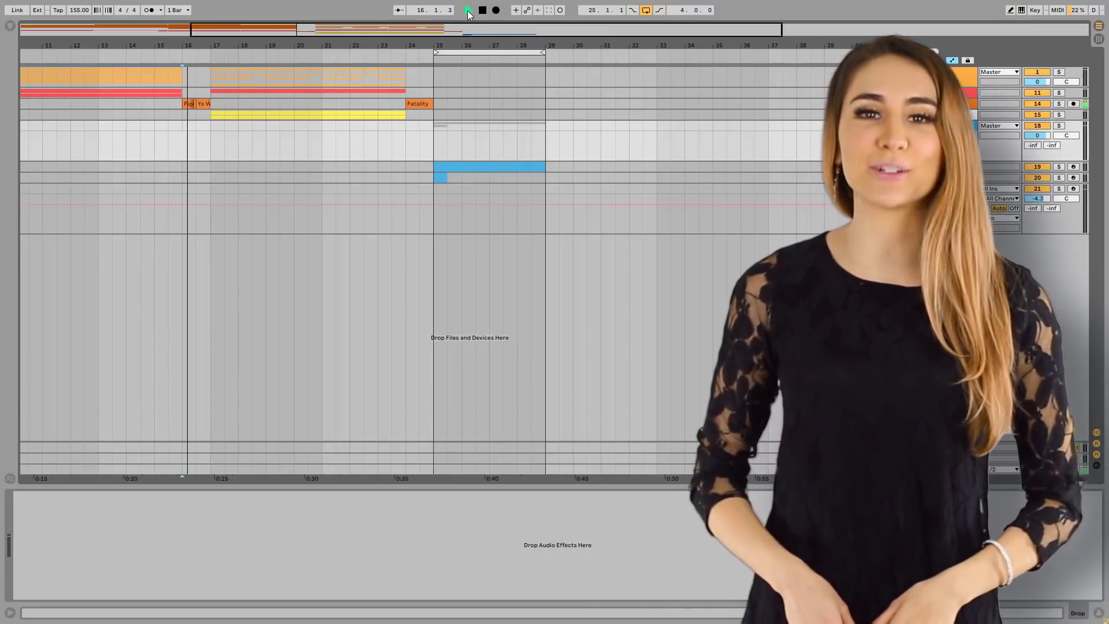
{"action": "left_click", "coordinate": [467, 10]}
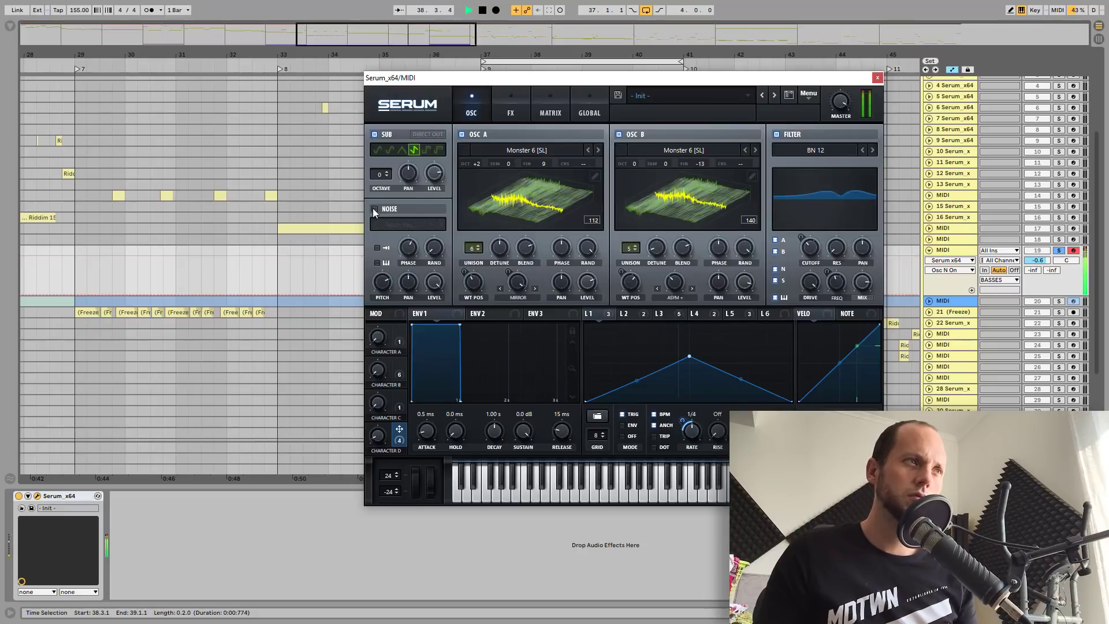
{"action": "left_click", "coordinate": [377, 209]}
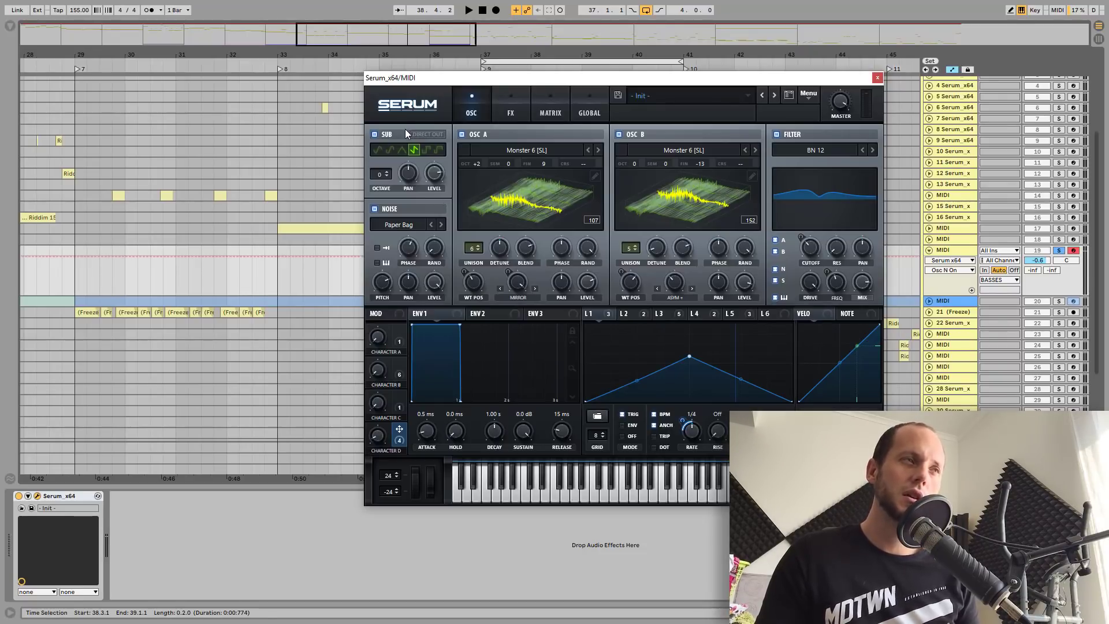
{"action": "mouse_move", "coordinate": [426, 133]}
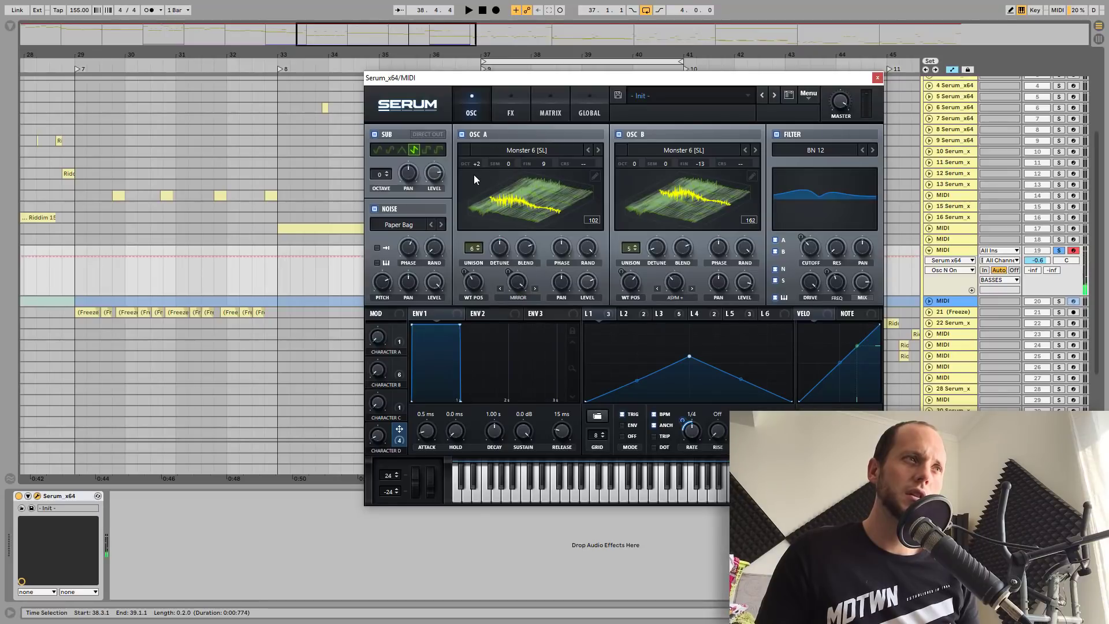
{"action": "mouse_move", "coordinate": [617, 161]}
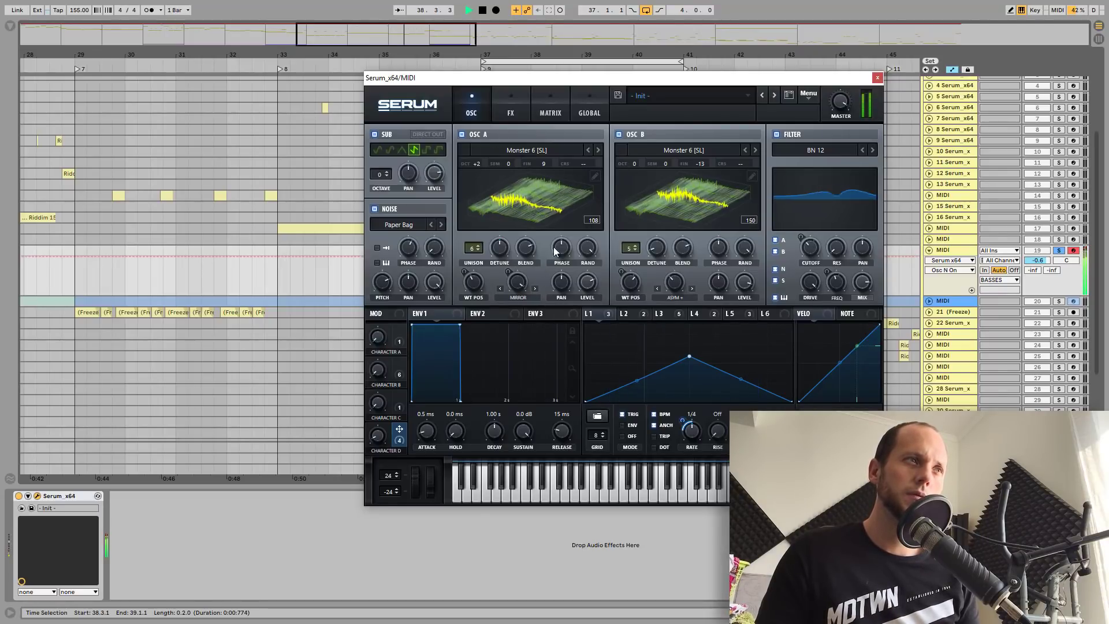
{"action": "left_click", "coordinate": [461, 135]}
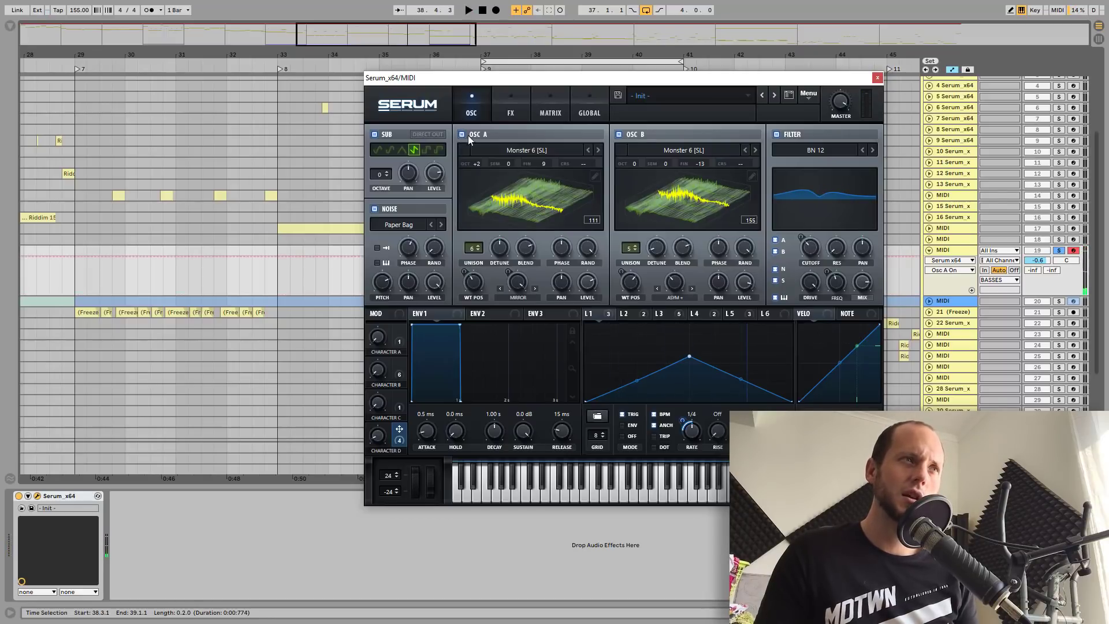
{"action": "left_click", "coordinate": [462, 135]}
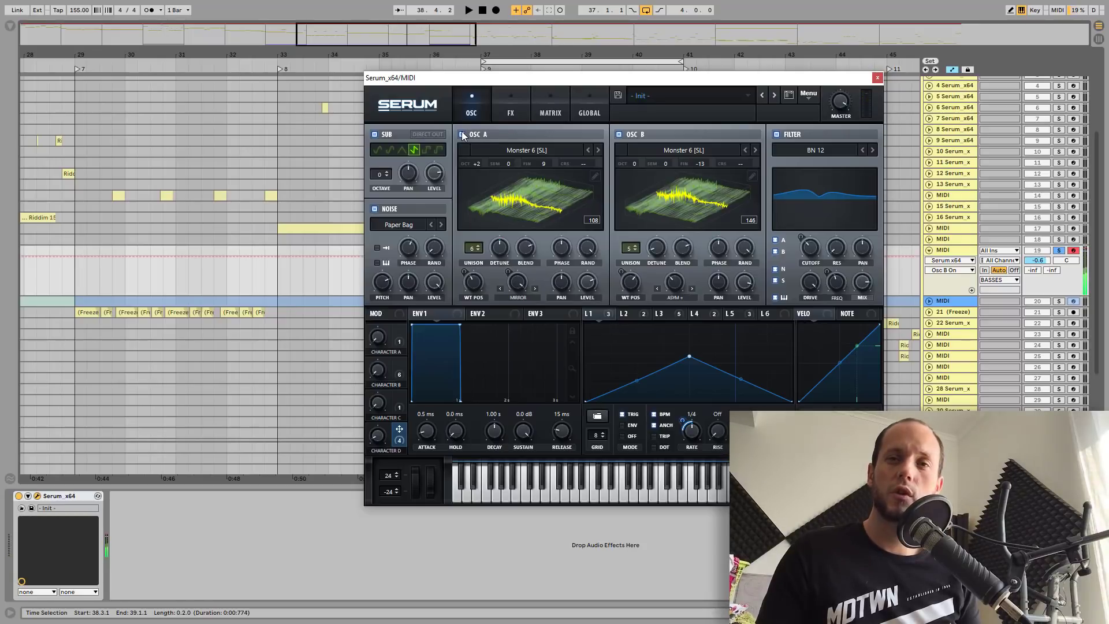
{"action": "left_click", "coordinate": [461, 133]}
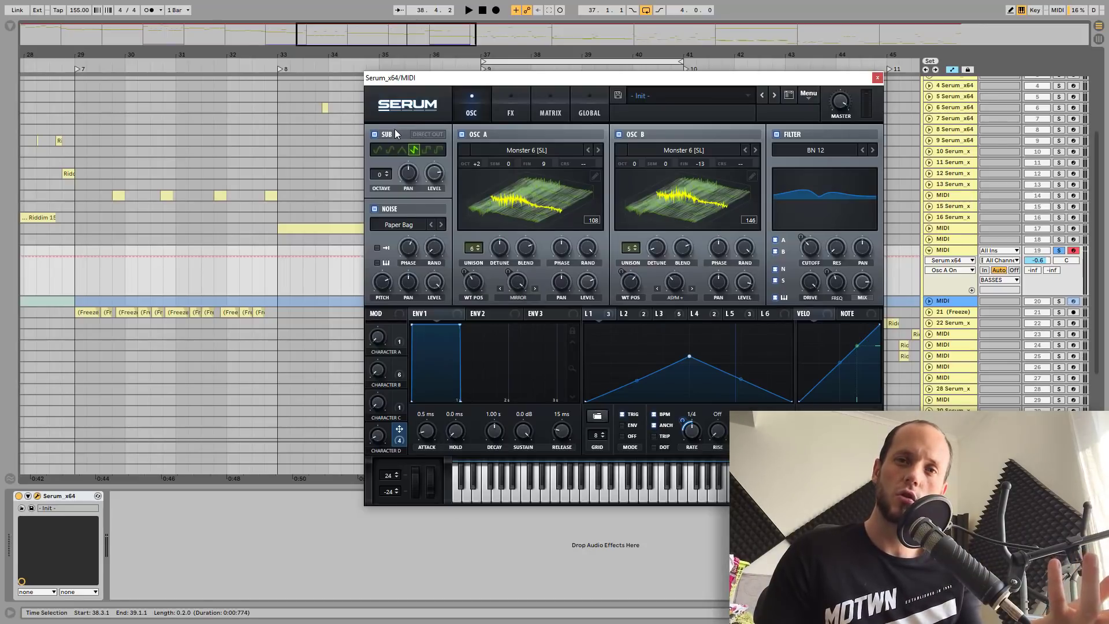
{"action": "mouse_move", "coordinate": [375, 134]}
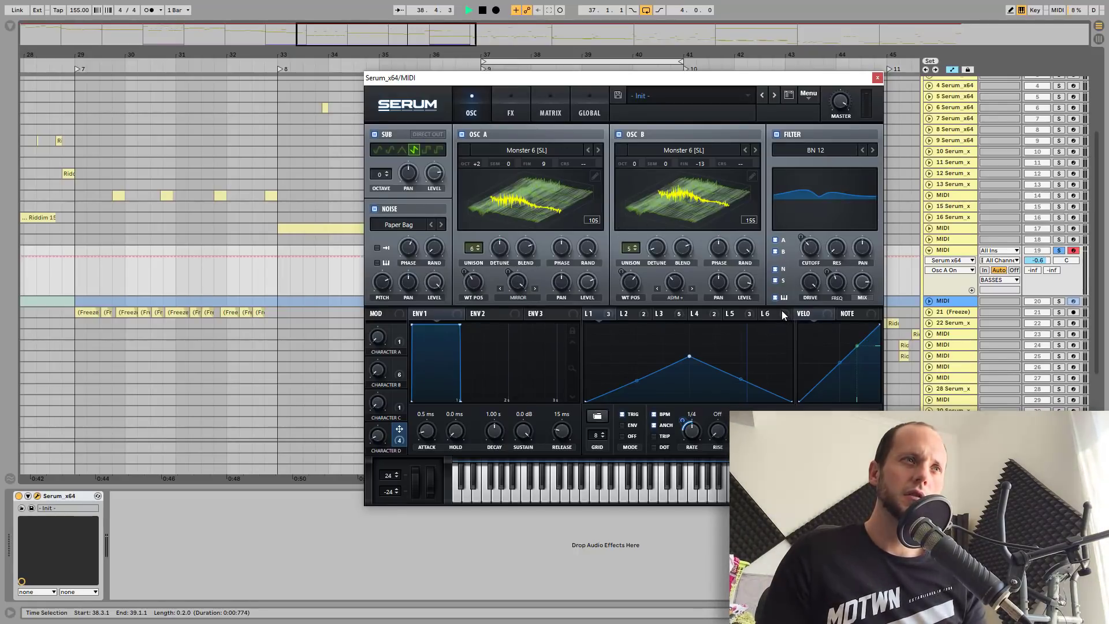
Drag Serum's Filter Mix knob toward 100% for the BN 12 filter.
{"action": "left_click_drag", "start_coordinate": [861, 287], "coordinate": [861, 283]}
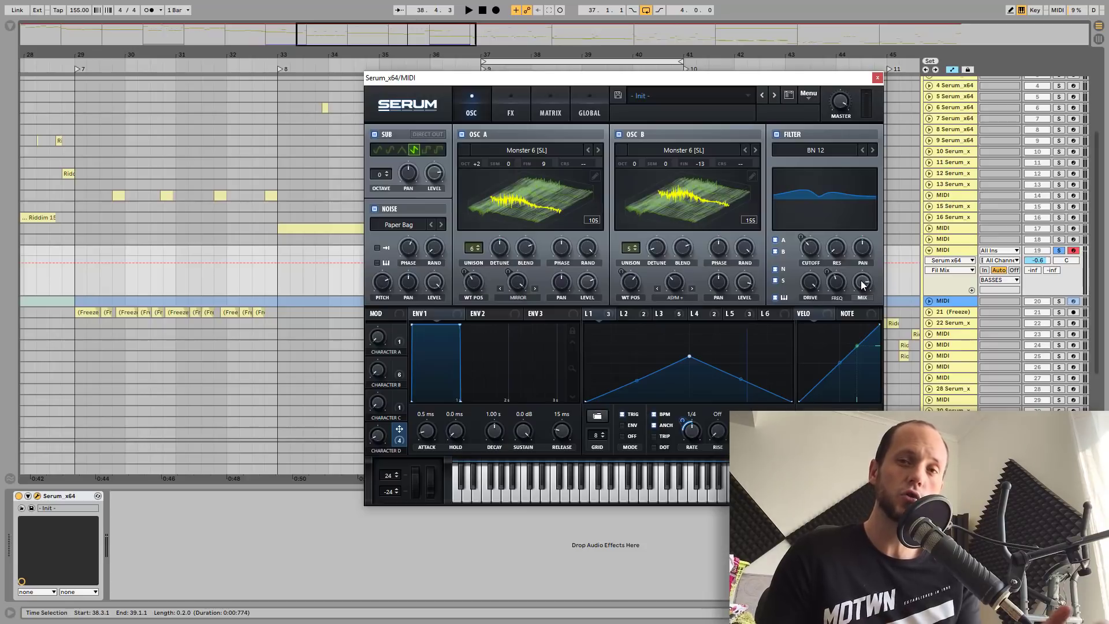
{"action": "mouse_move", "coordinate": [803, 196]}
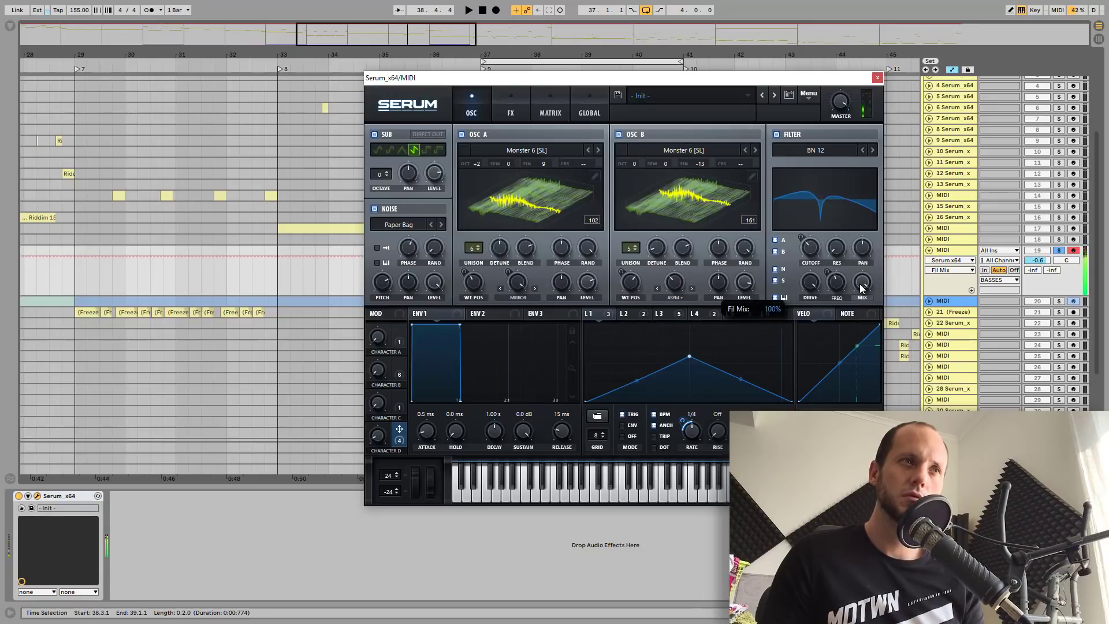
{"action": "left_click_drag", "start_coordinate": [861, 283], "coordinate": [861, 294]}
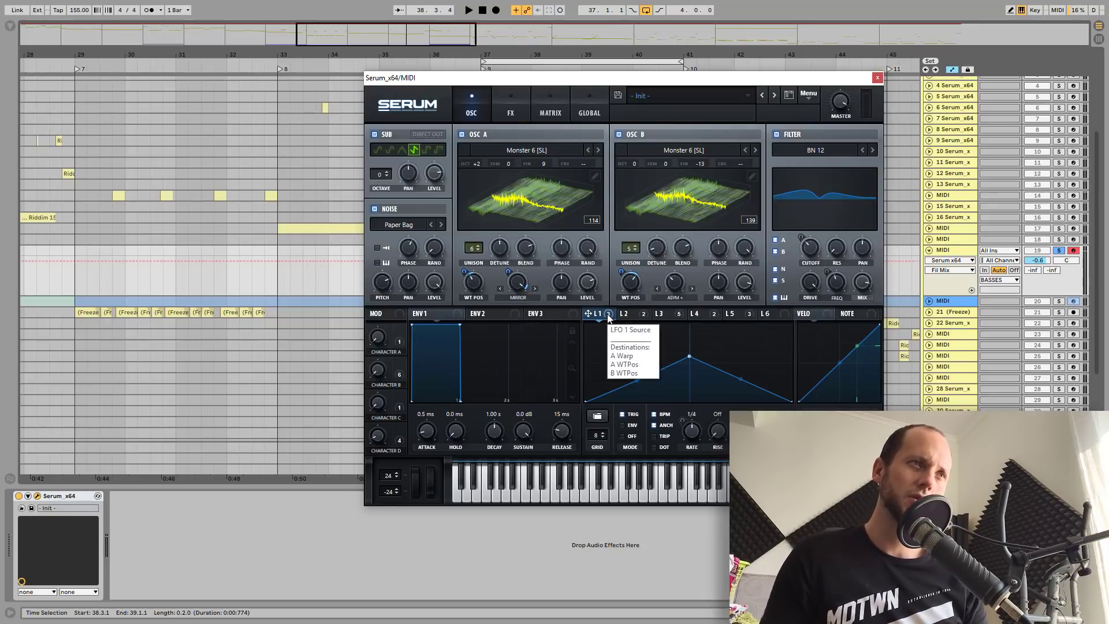
{"action": "left_click", "coordinate": [625, 313]}
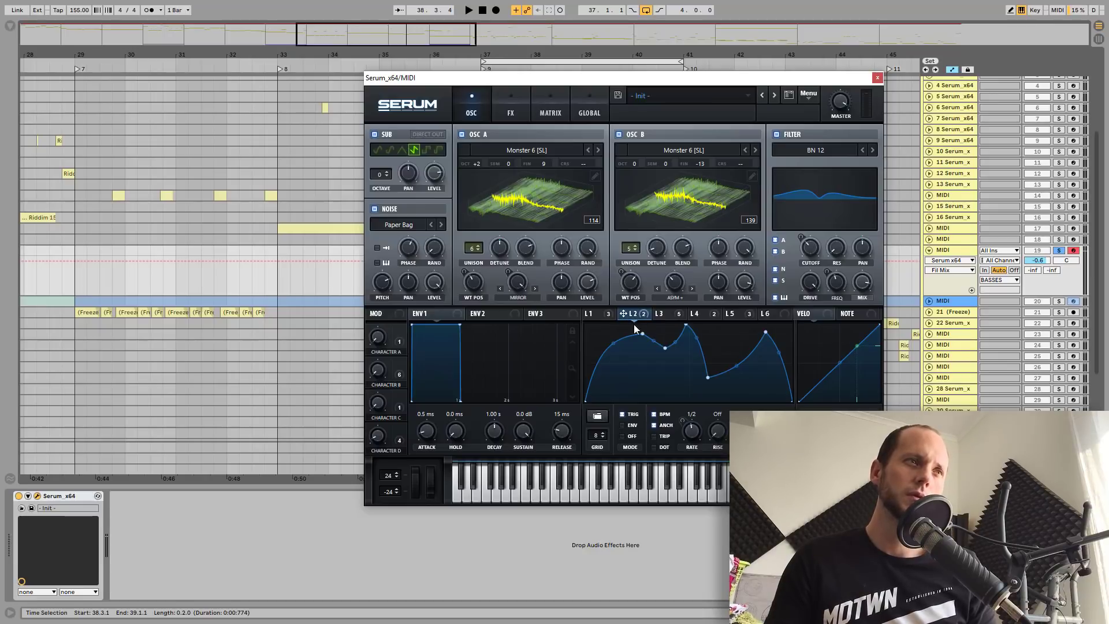
{"action": "left_click", "coordinate": [510, 103]}
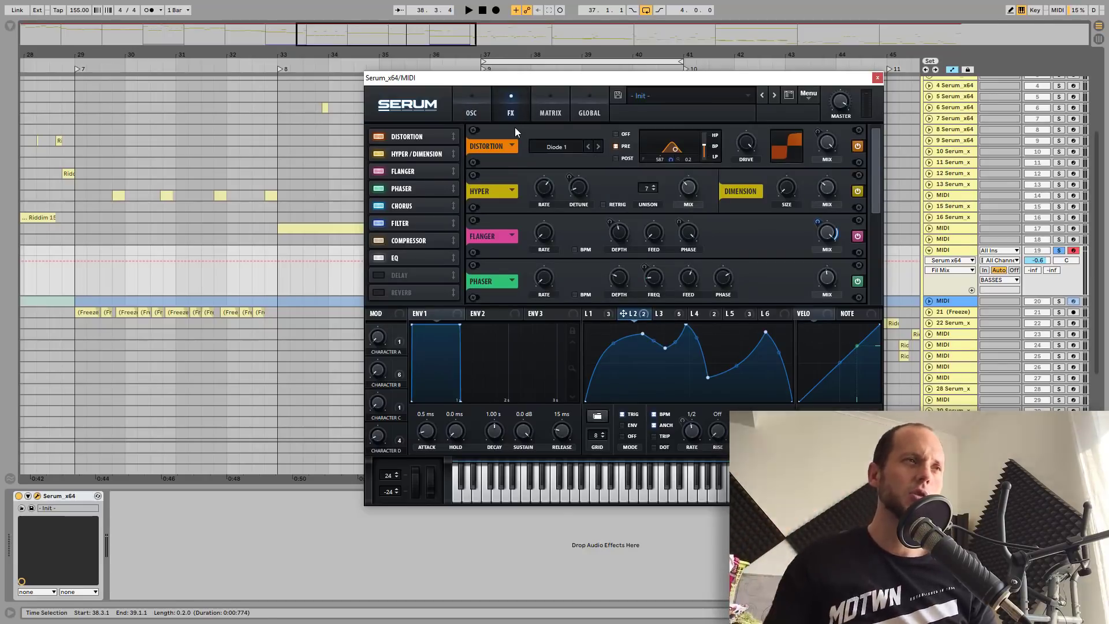
{"action": "left_click", "coordinate": [471, 106]}
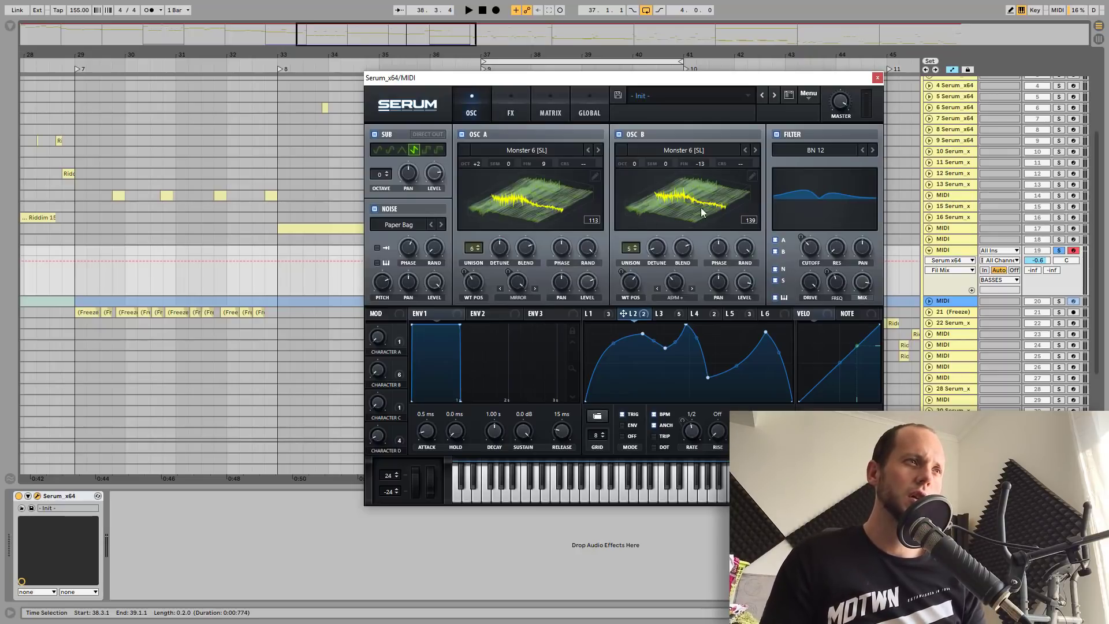
{"action": "mouse_move", "coordinate": [473, 248]}
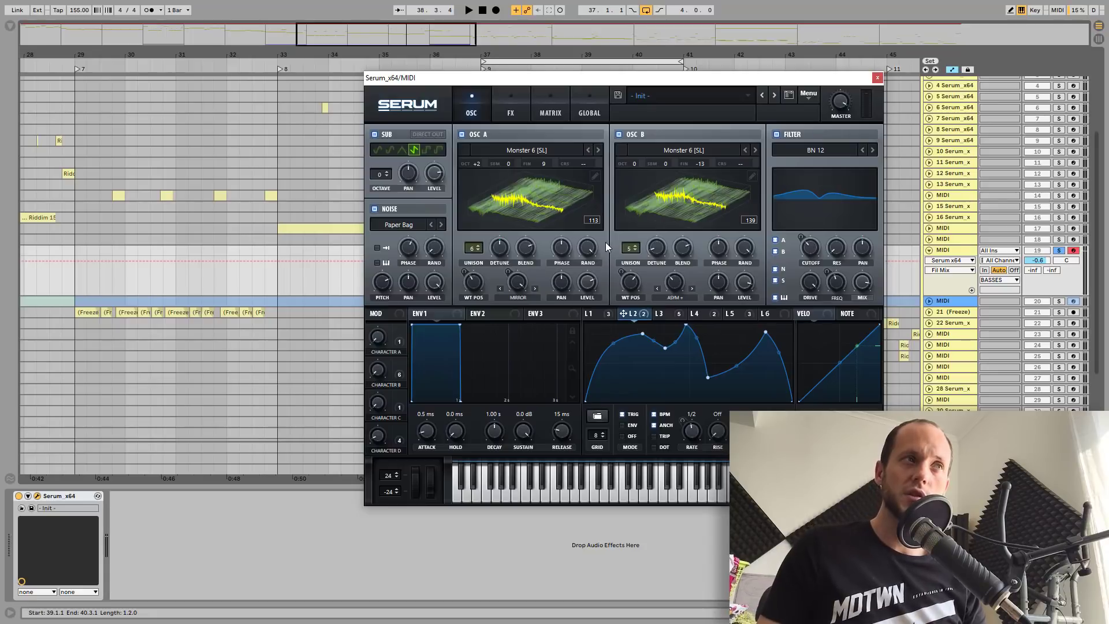
{"action": "mouse_move", "coordinate": [753, 173]}
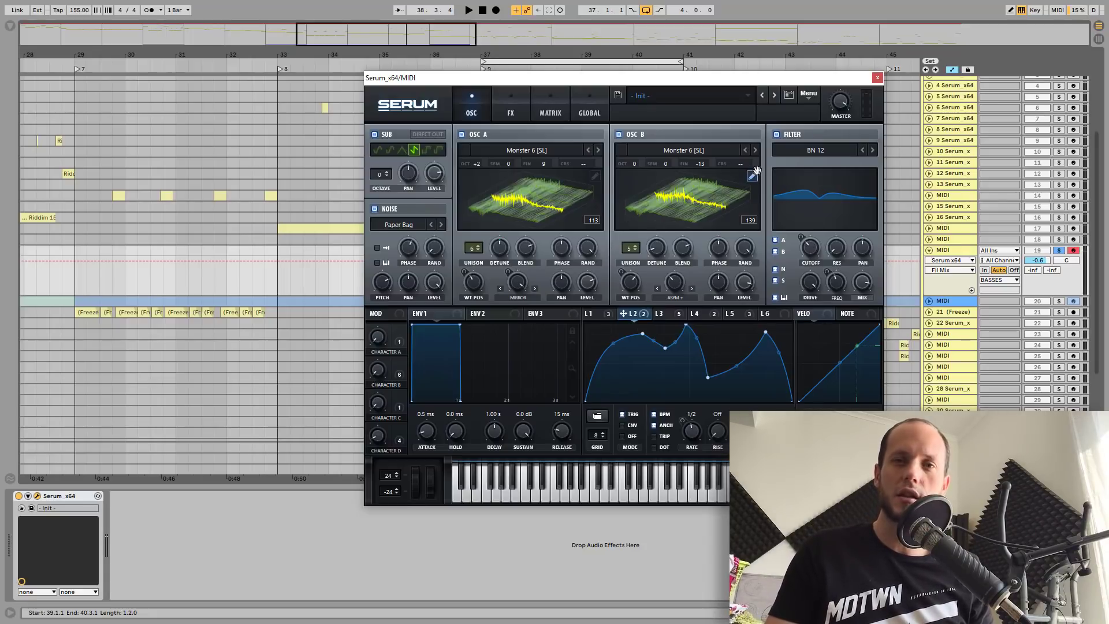
Reopen Serum's FX tab and inspect the Diode 1 distortion's PRE/POST setting.
{"action": "left_click", "coordinate": [510, 103]}
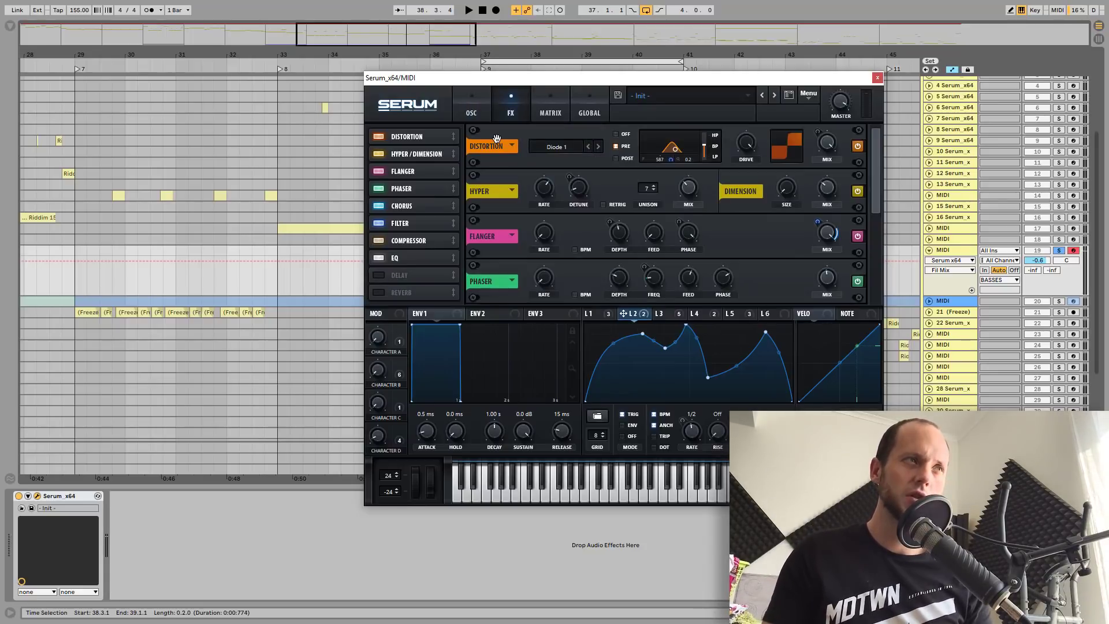
{"action": "mouse_move", "coordinate": [671, 168]}
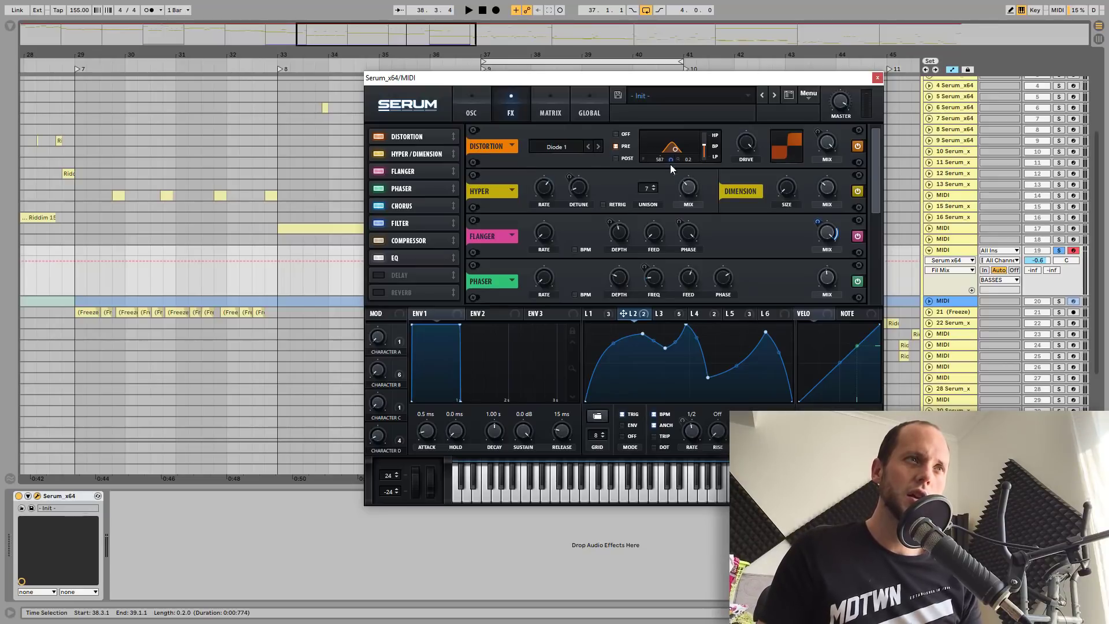
{"action": "mouse_move", "coordinate": [697, 177]}
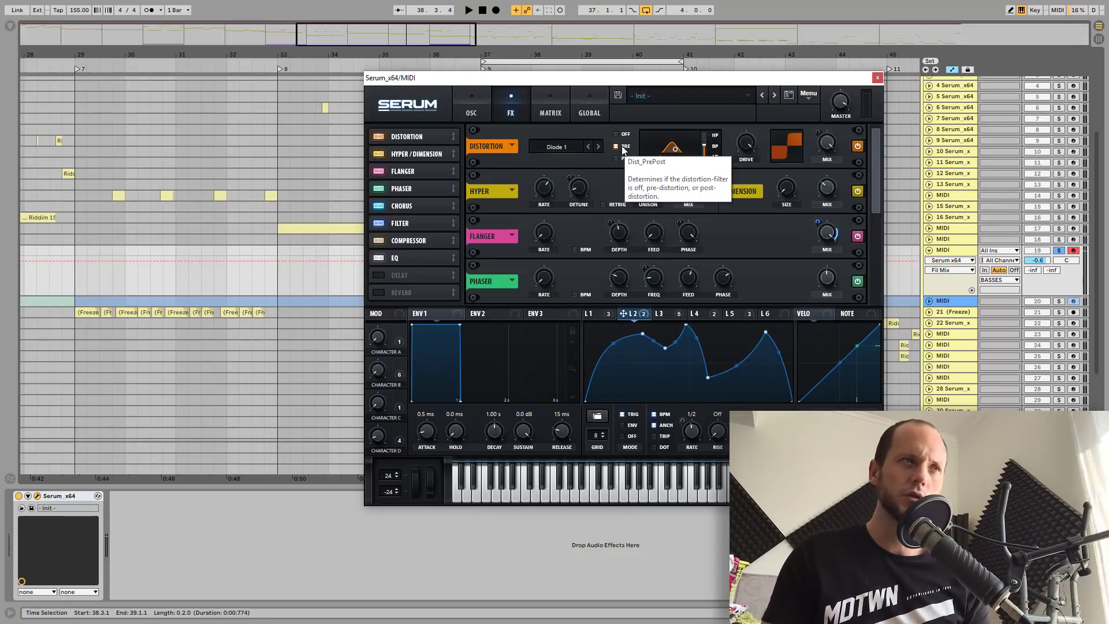
{"action": "left_click", "coordinate": [616, 146]}
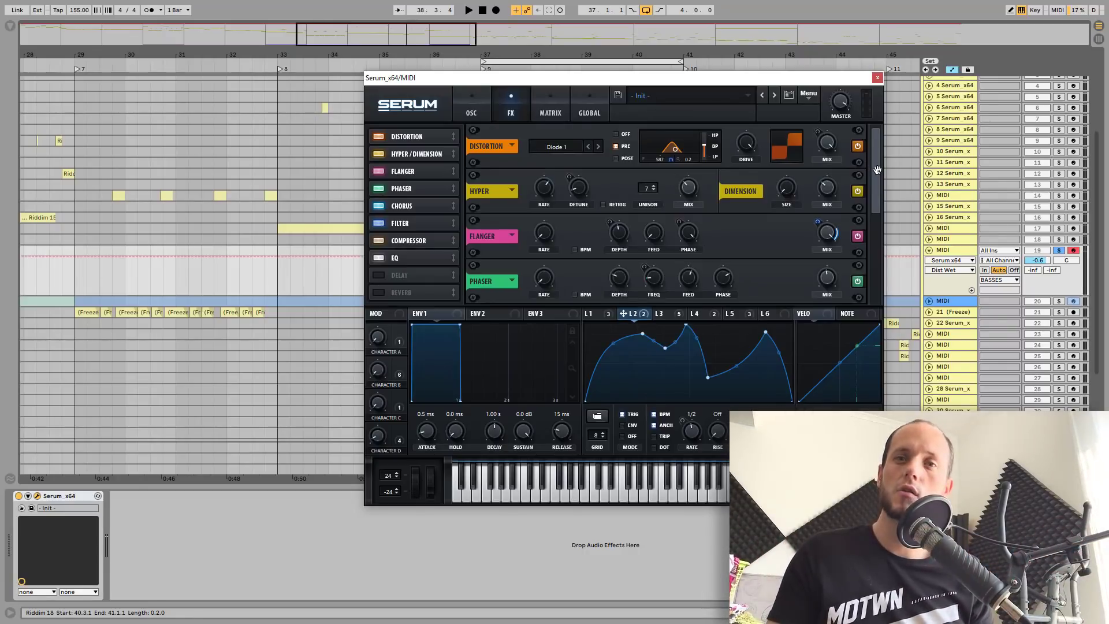
Scroll to Chorus and toggle it off and on during playback, leaving it on.
{"action": "scroll", "scroll_direction": "down", "scroll_amount": 3}
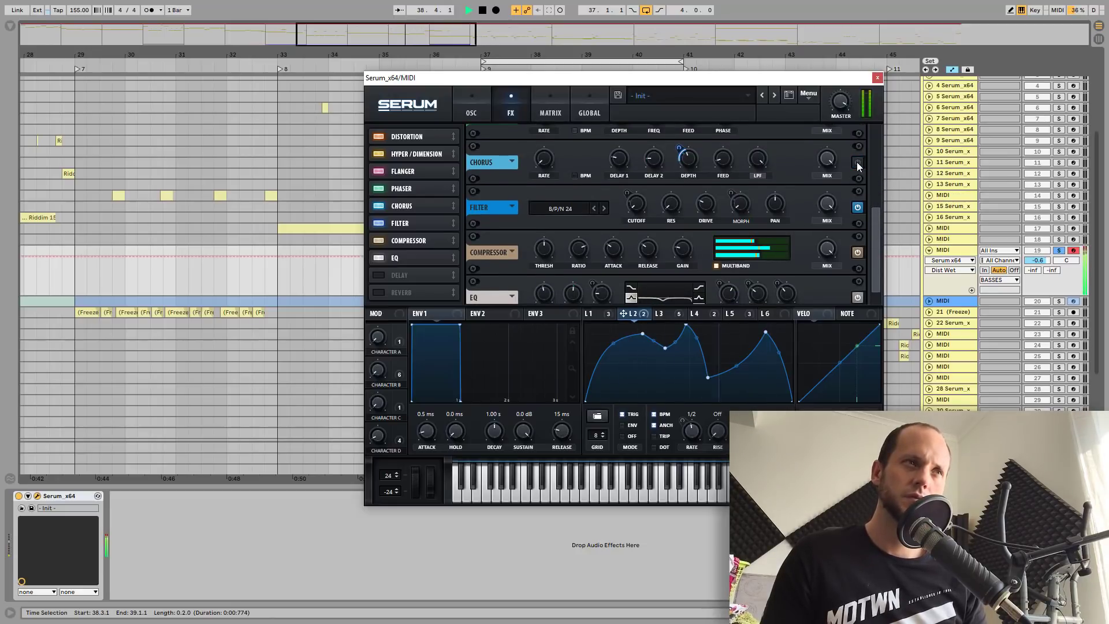
{"action": "left_click", "coordinate": [467, 9]}
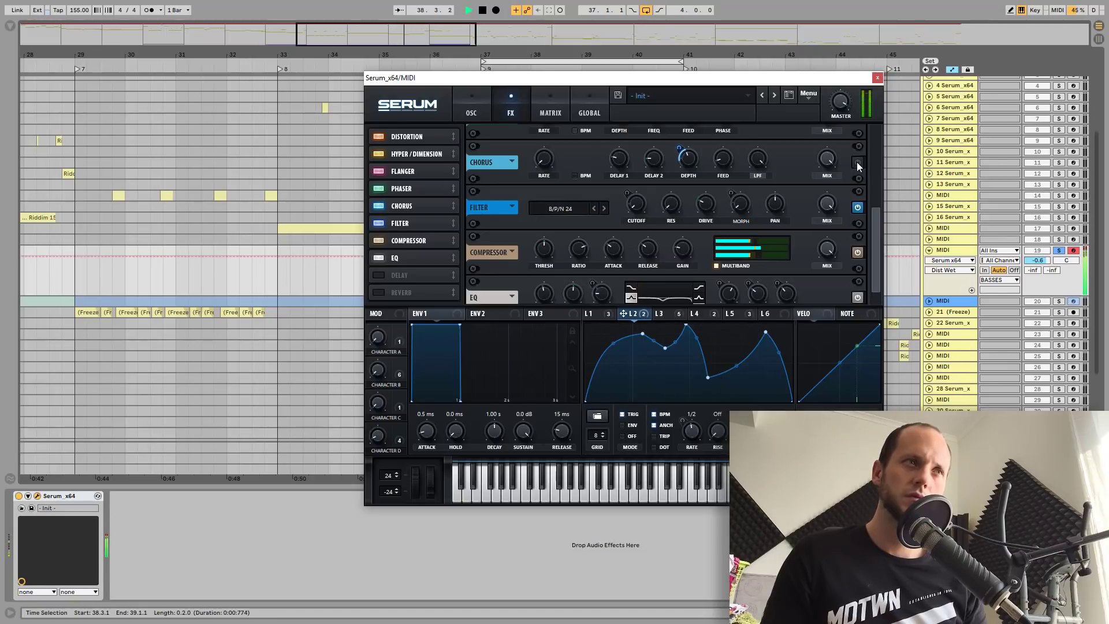
{"action": "left_click", "coordinate": [858, 161]}
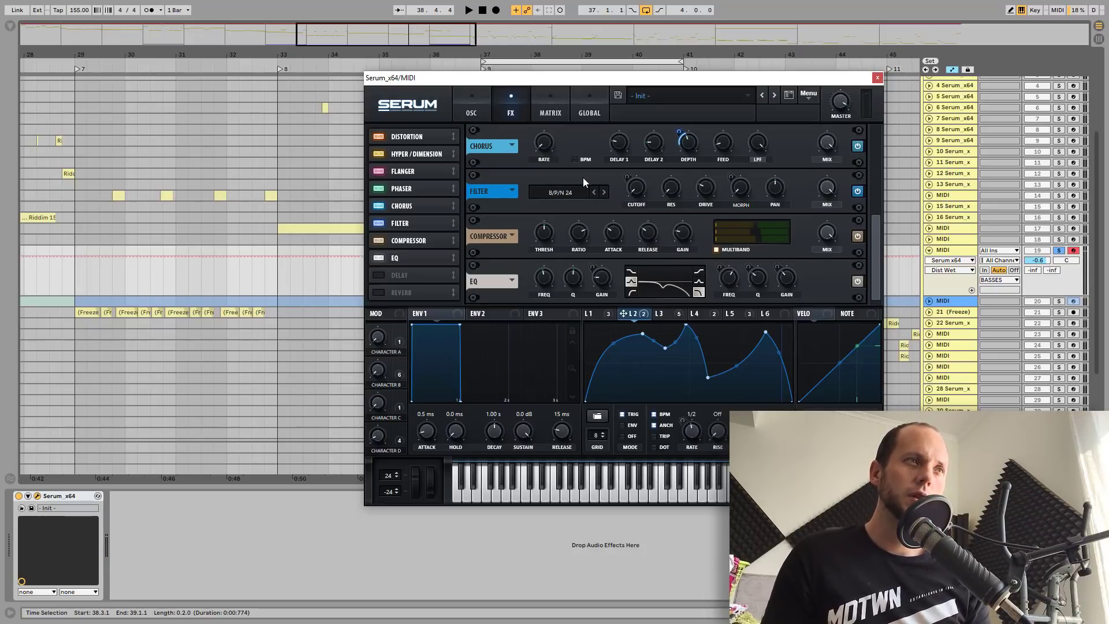
Keep the FX filter on B/P/N 24 and toggle its power to compare.
{"action": "left_click", "coordinate": [566, 192]}
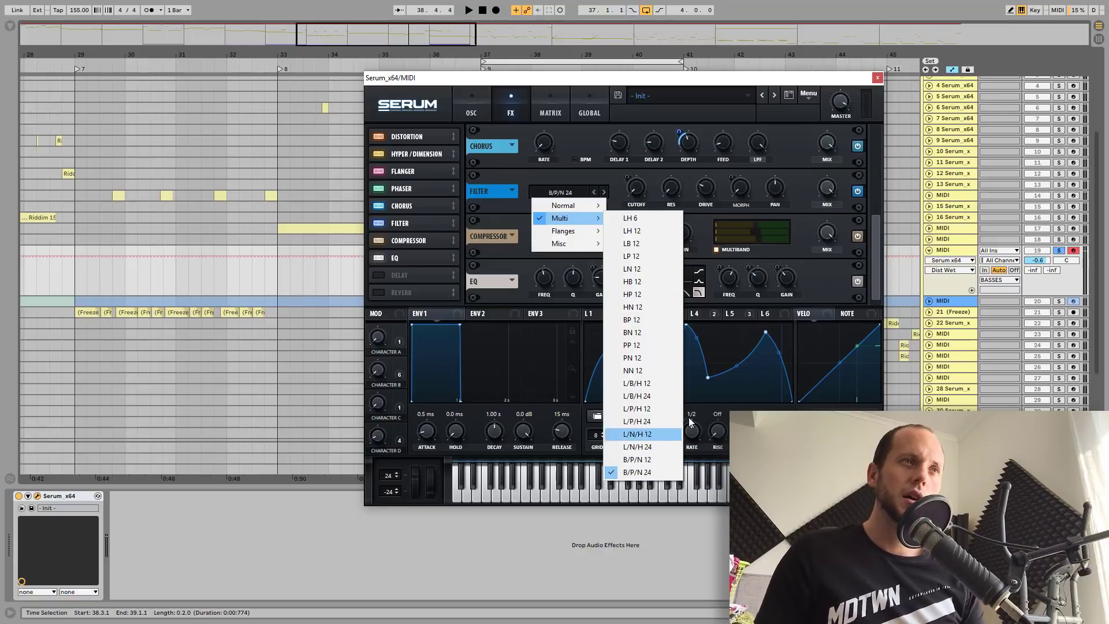
{"action": "left_click", "coordinate": [636, 471]}
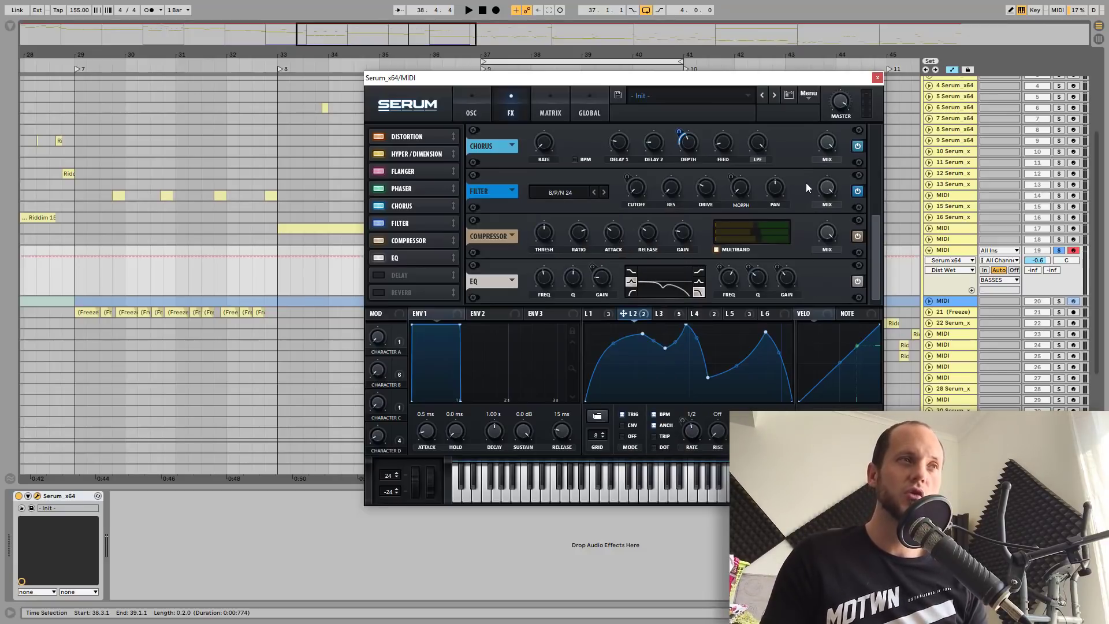
{"action": "mouse_move", "coordinate": [829, 177]}
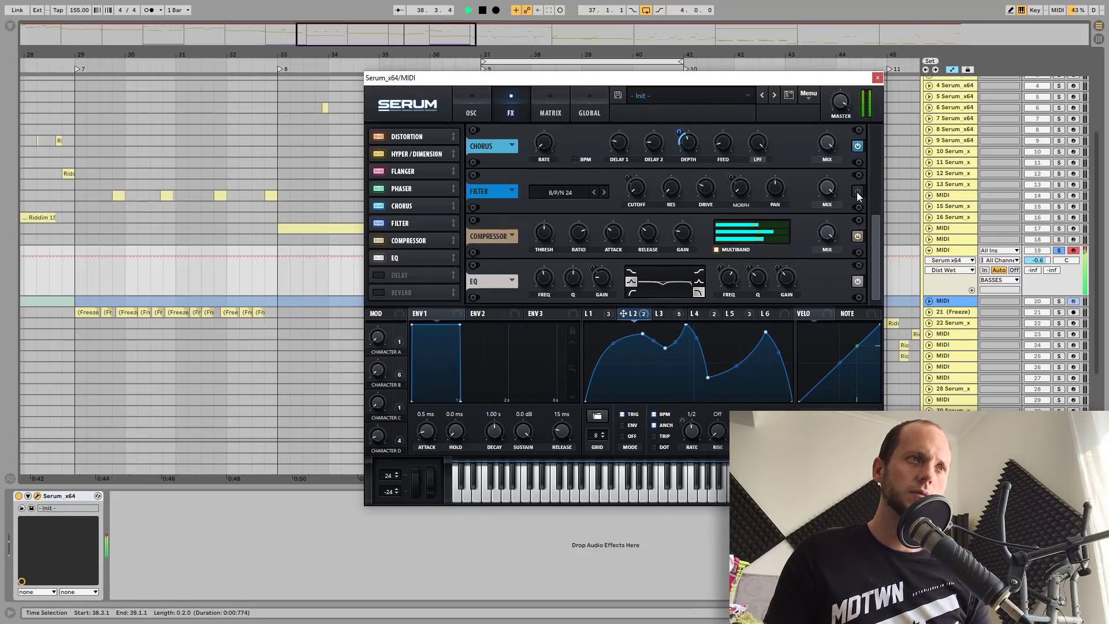
{"action": "left_click", "coordinate": [670, 313]}
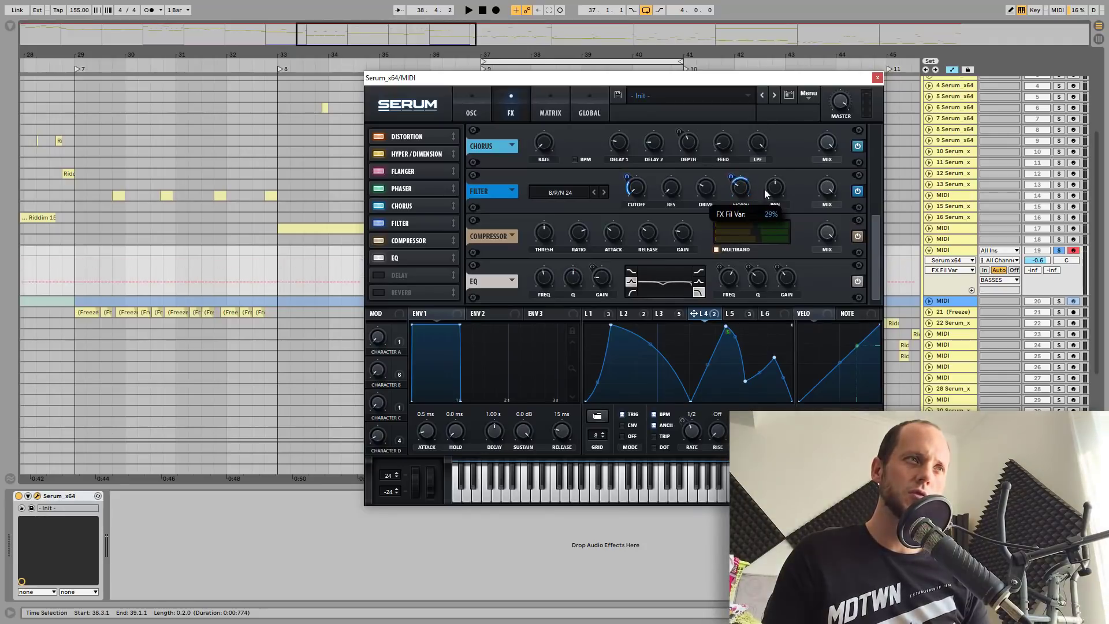
{"action": "left_click_drag", "start_coordinate": [739, 187], "coordinate": [739, 198]}
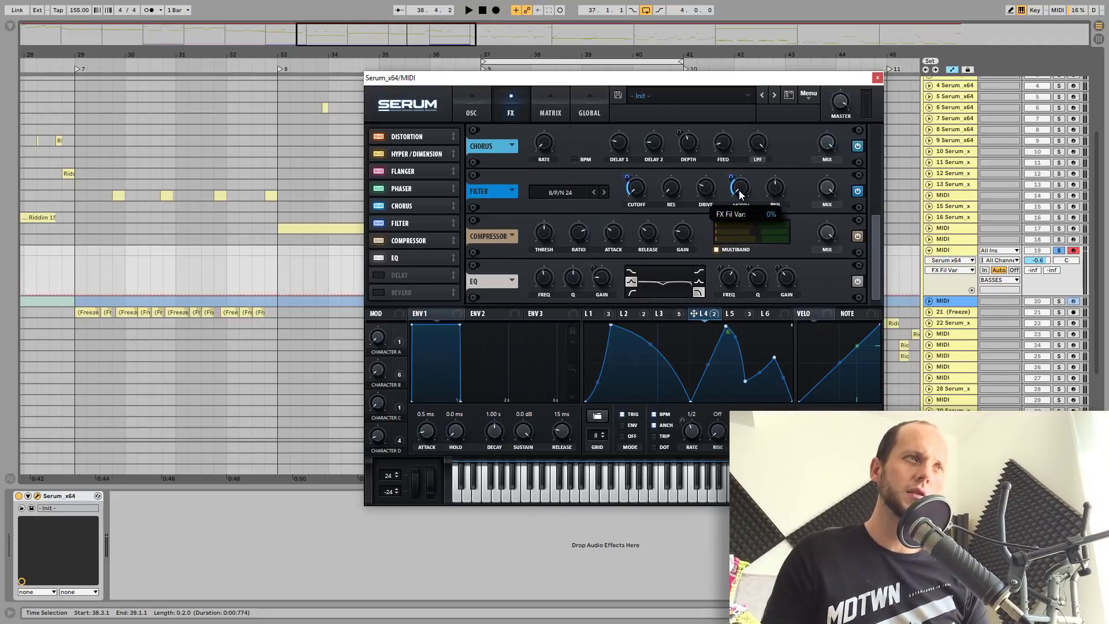
{"action": "left_click_drag", "start_coordinate": [740, 186], "coordinate": [749, 148]}
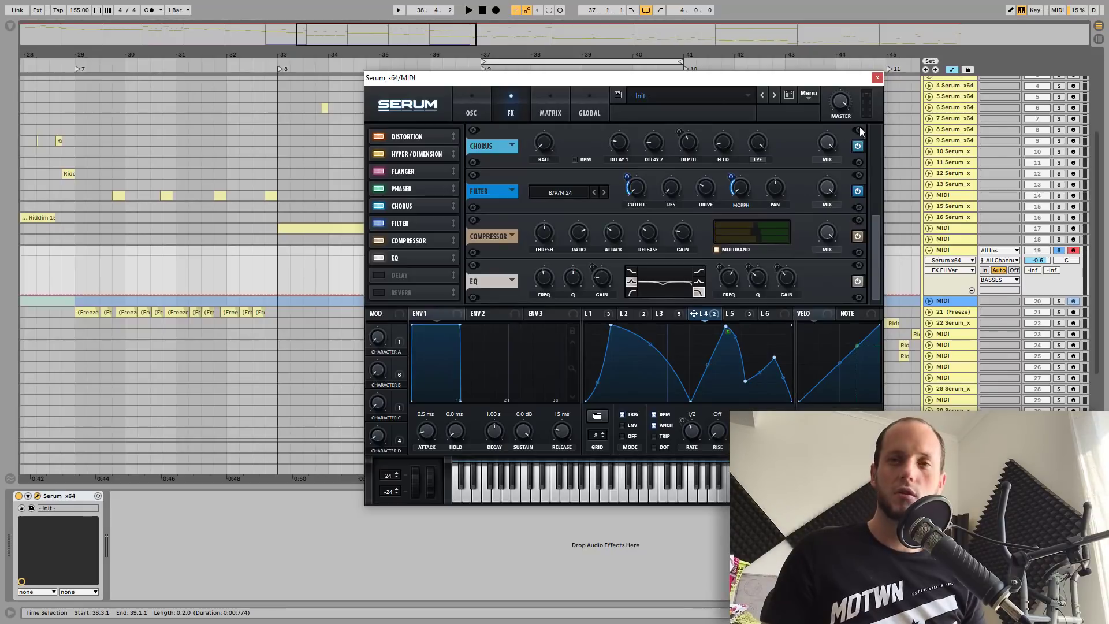
{"action": "mouse_move", "coordinate": [739, 187]}
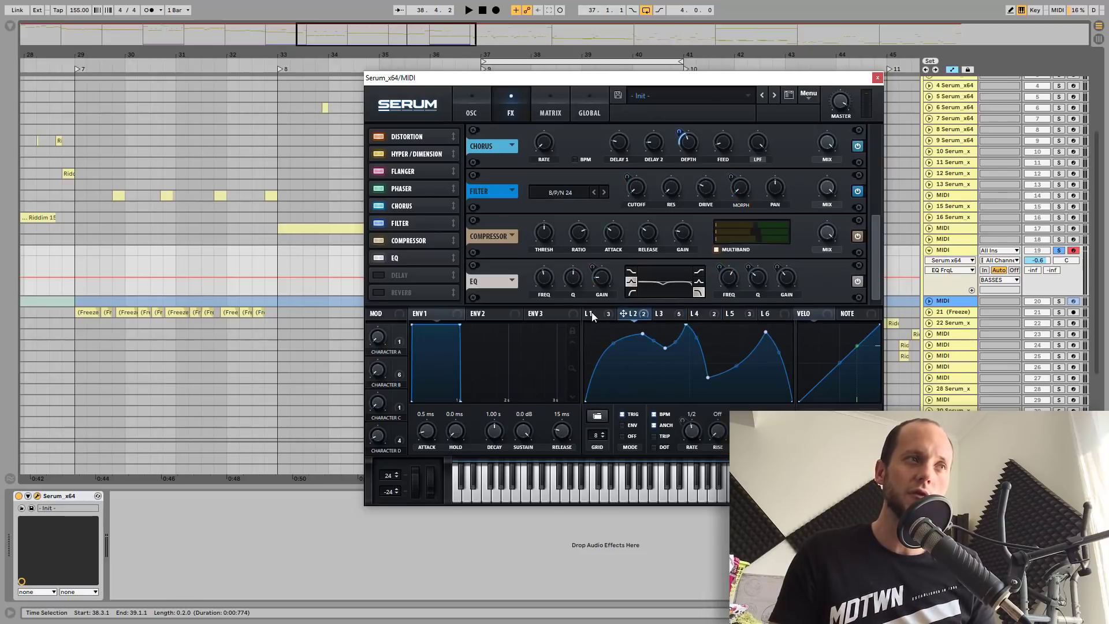
View LFO 5's shape, then switch to the MATRIX tab showing LFO 1 to A Warp.
{"action": "left_click", "coordinate": [734, 313]}
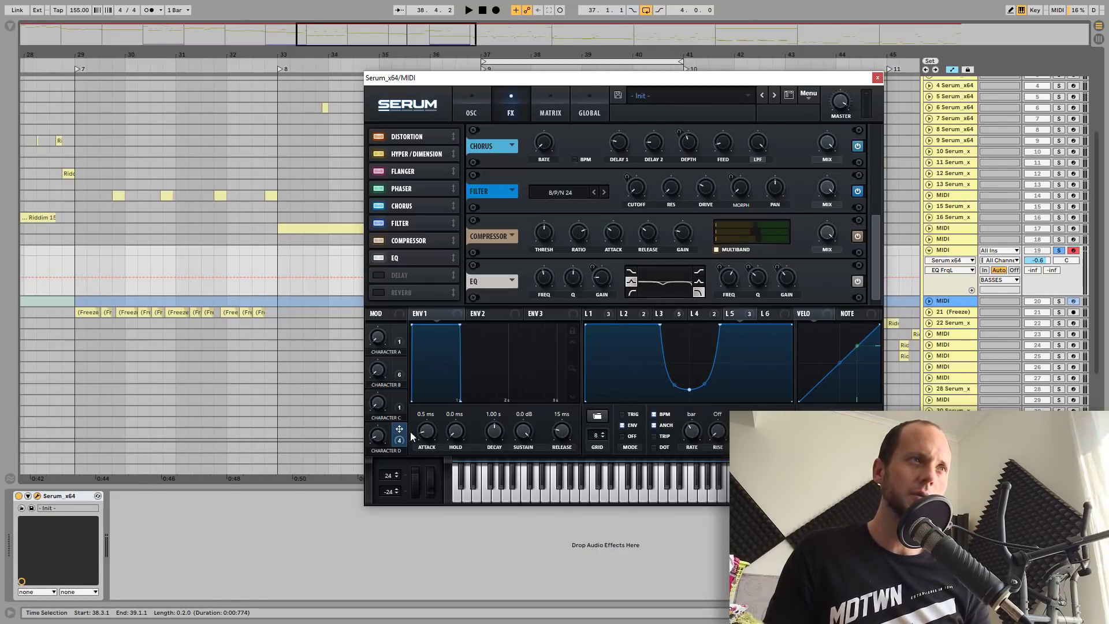
{"action": "left_click", "coordinate": [549, 105]}
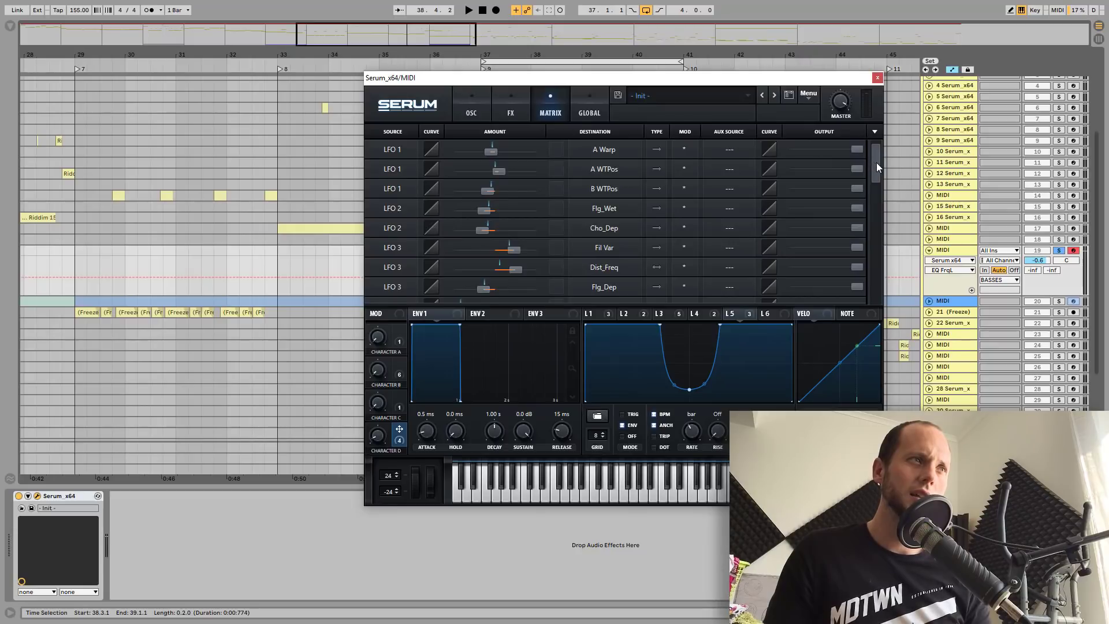
{"action": "scroll", "scroll_direction": "down", "scroll_amount": 3}
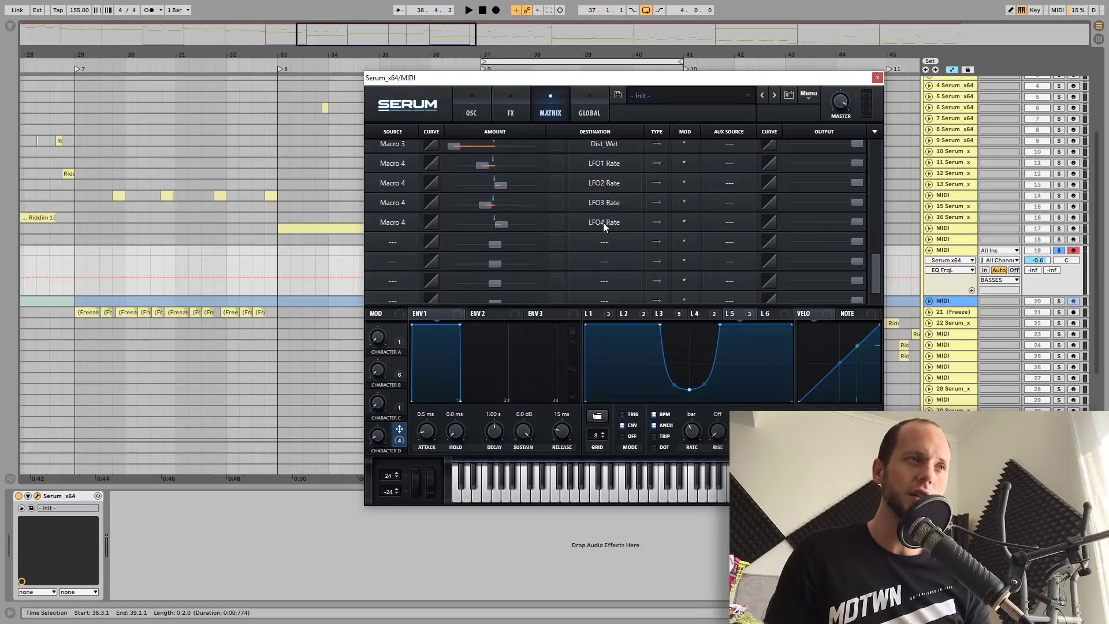
{"action": "mouse_move", "coordinate": [400, 435]}
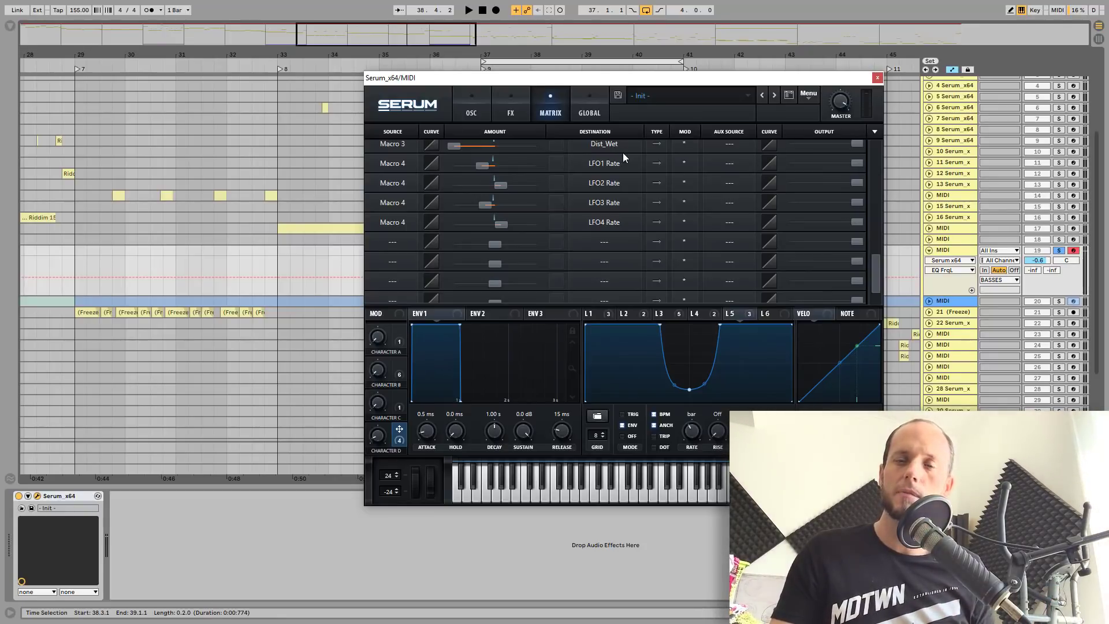
{"action": "mouse_move", "coordinate": [626, 144]}
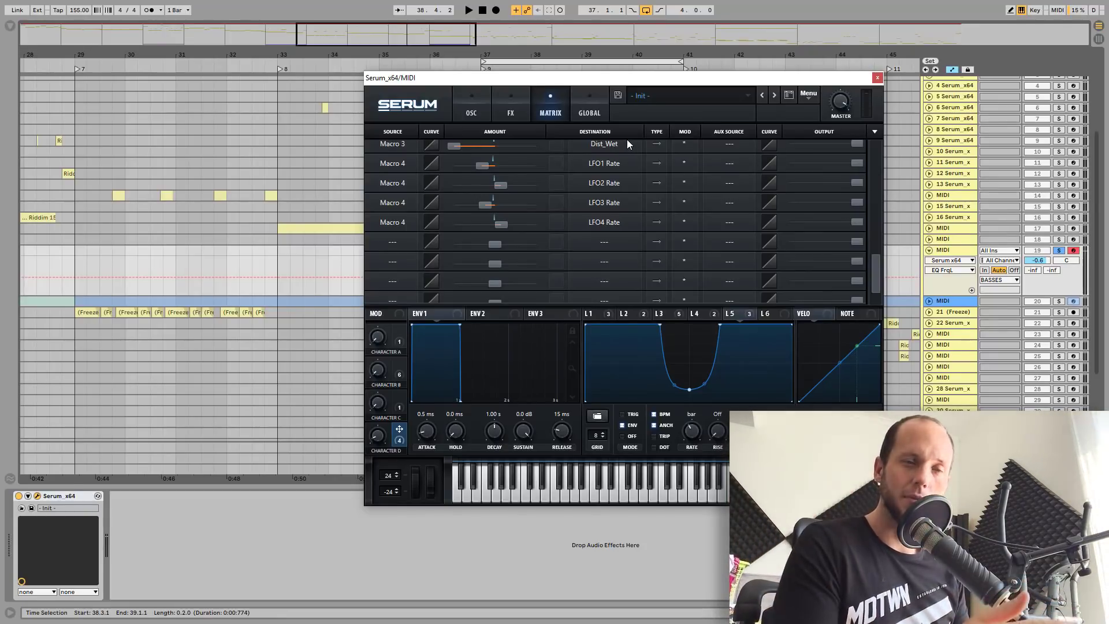